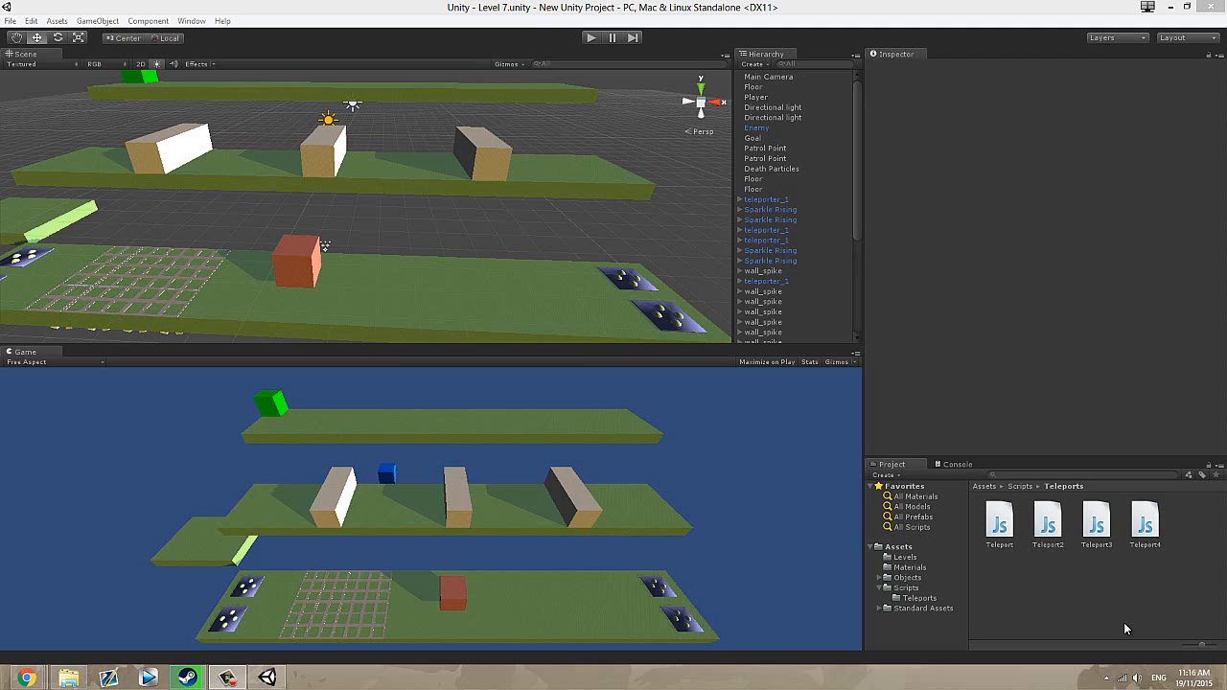
pyautogui.moveTo(1069, 629)
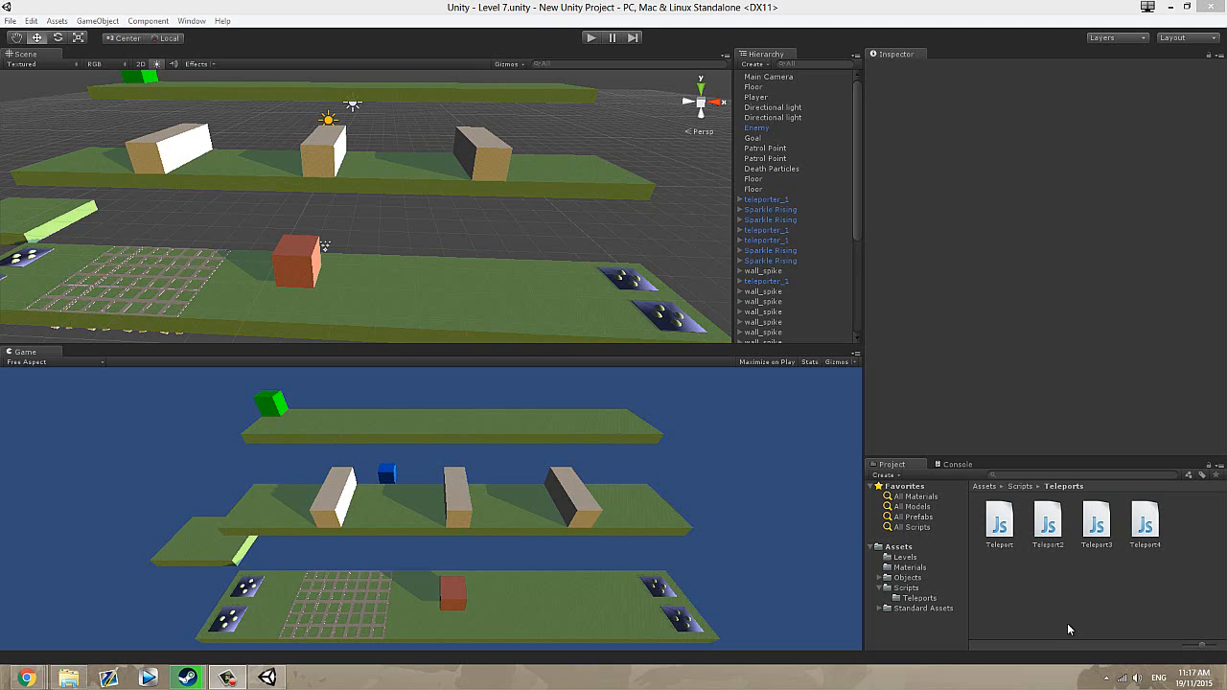
pyautogui.moveTo(1063, 617)
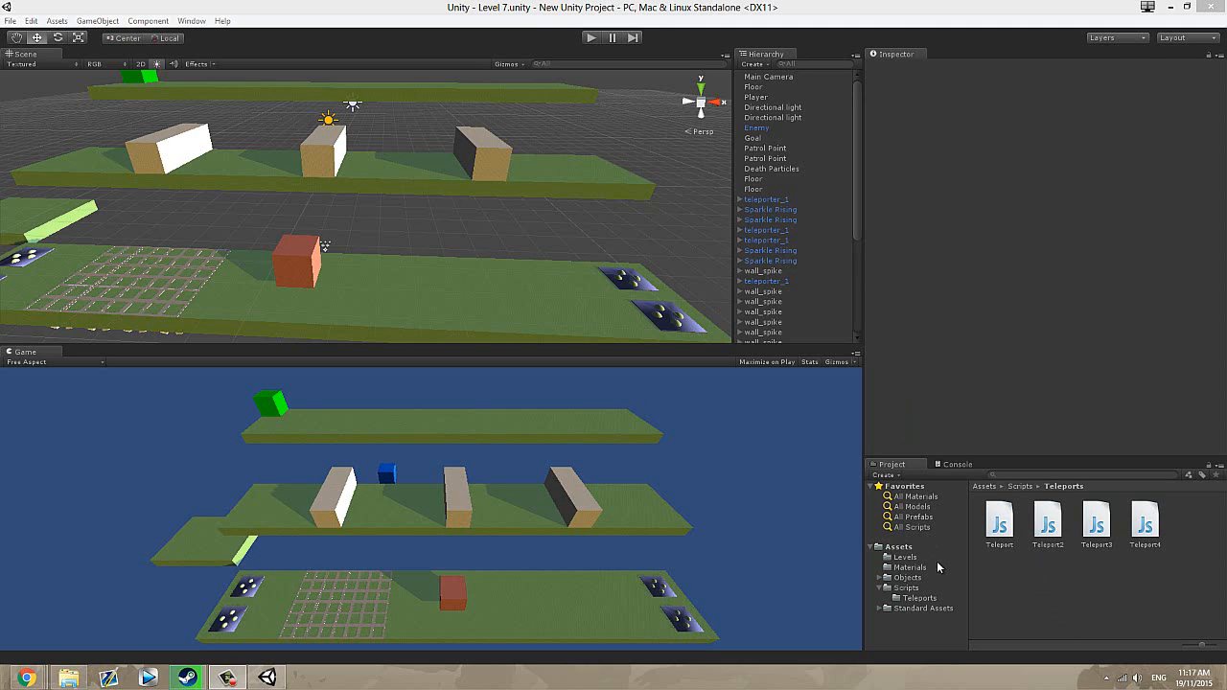
pyautogui.moveTo(1006, 640)
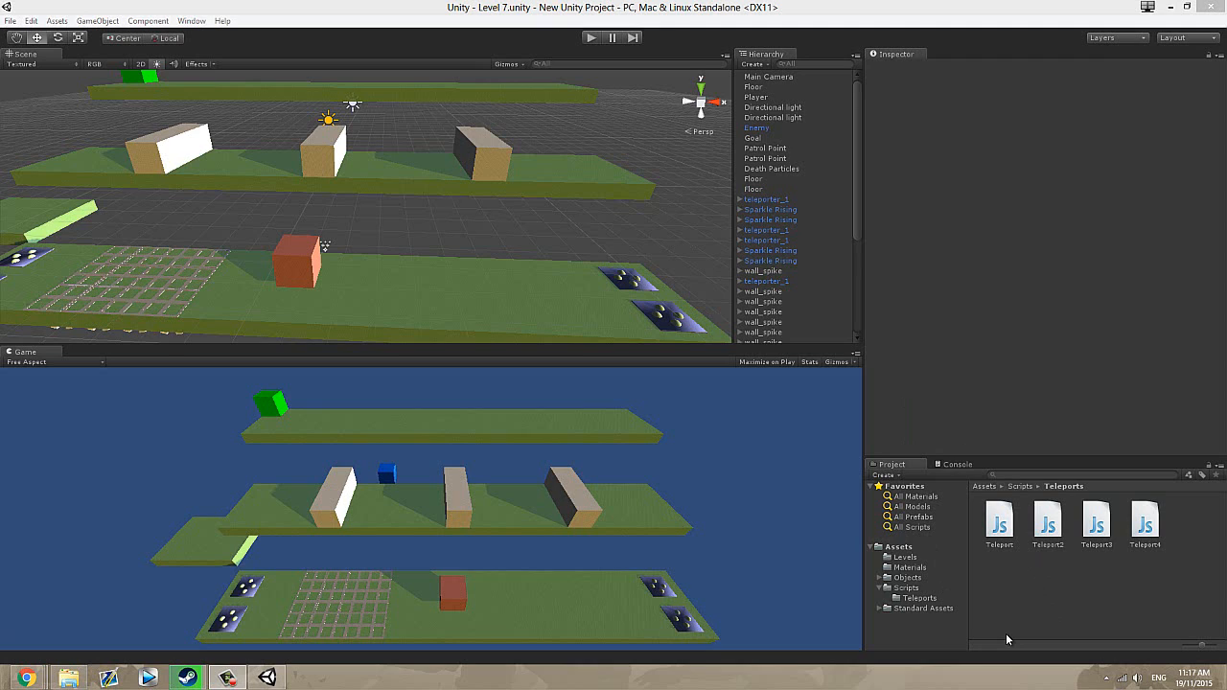
pyautogui.moveTo(970, 566)
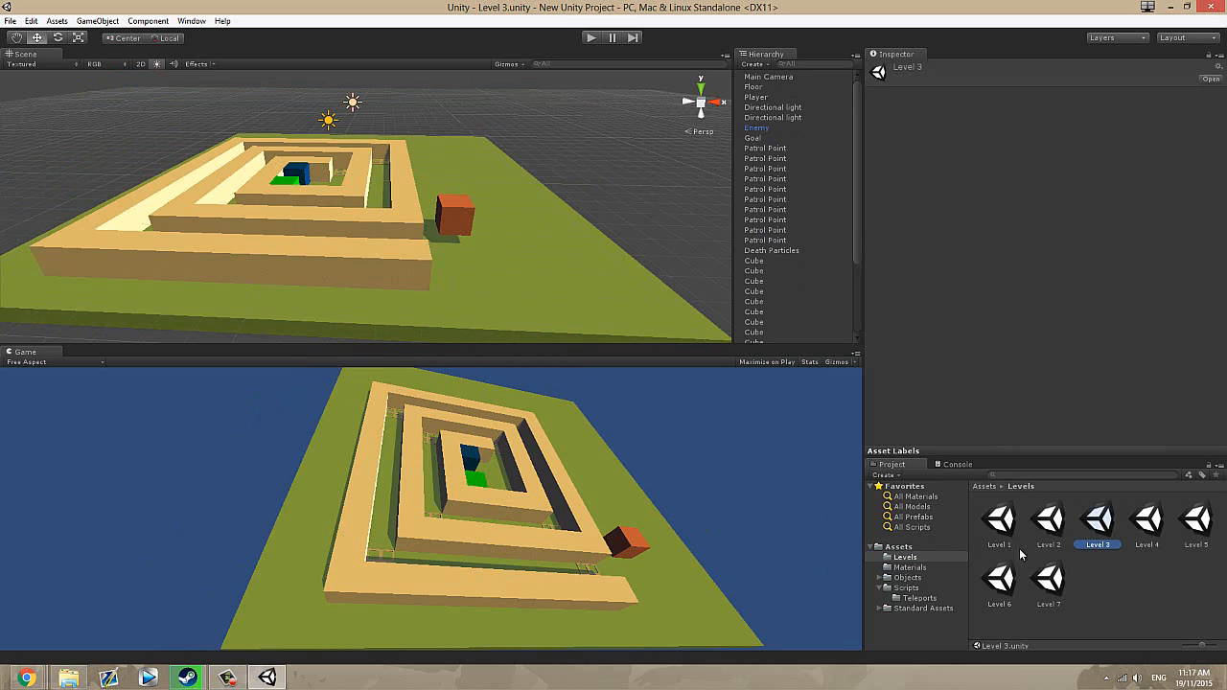
pyautogui.moveTo(1062, 550)
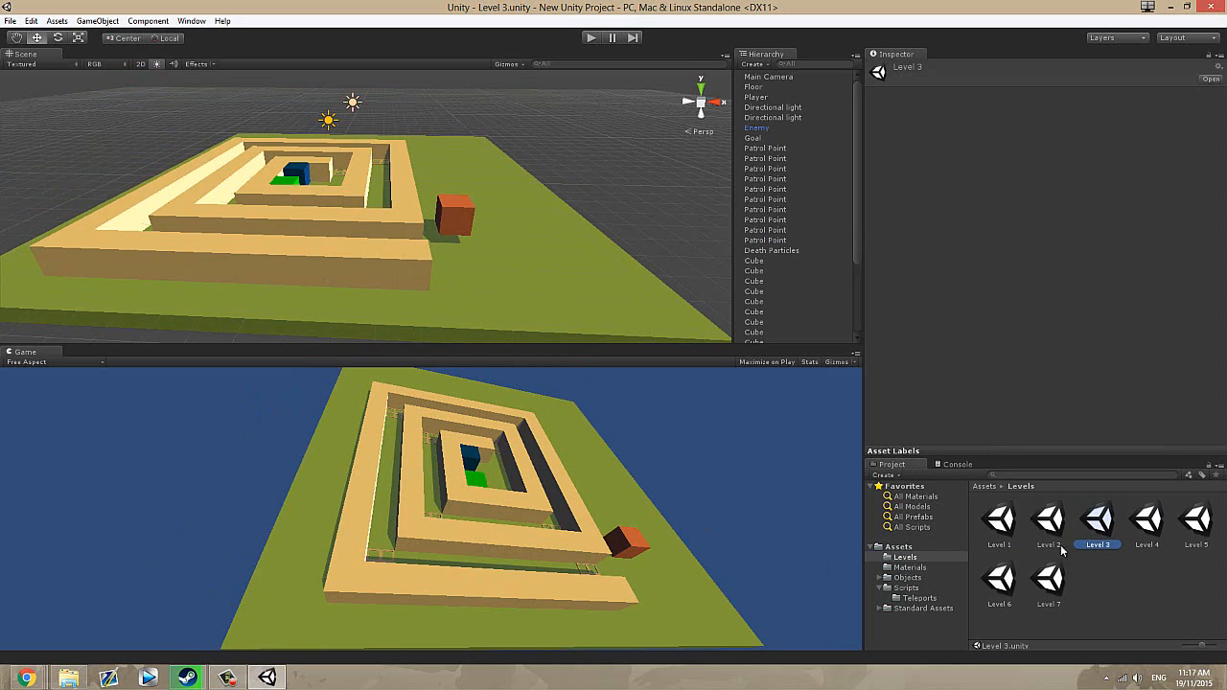
pyautogui.moveTo(1109, 558)
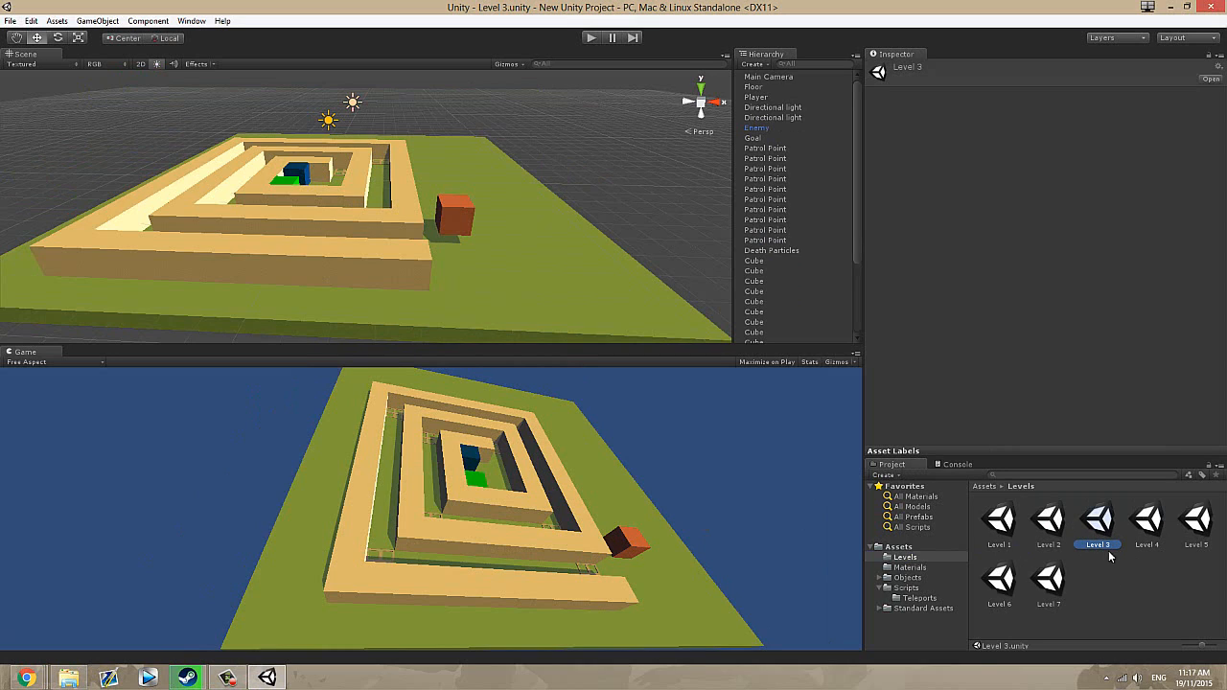
pyautogui.moveTo(1148, 525)
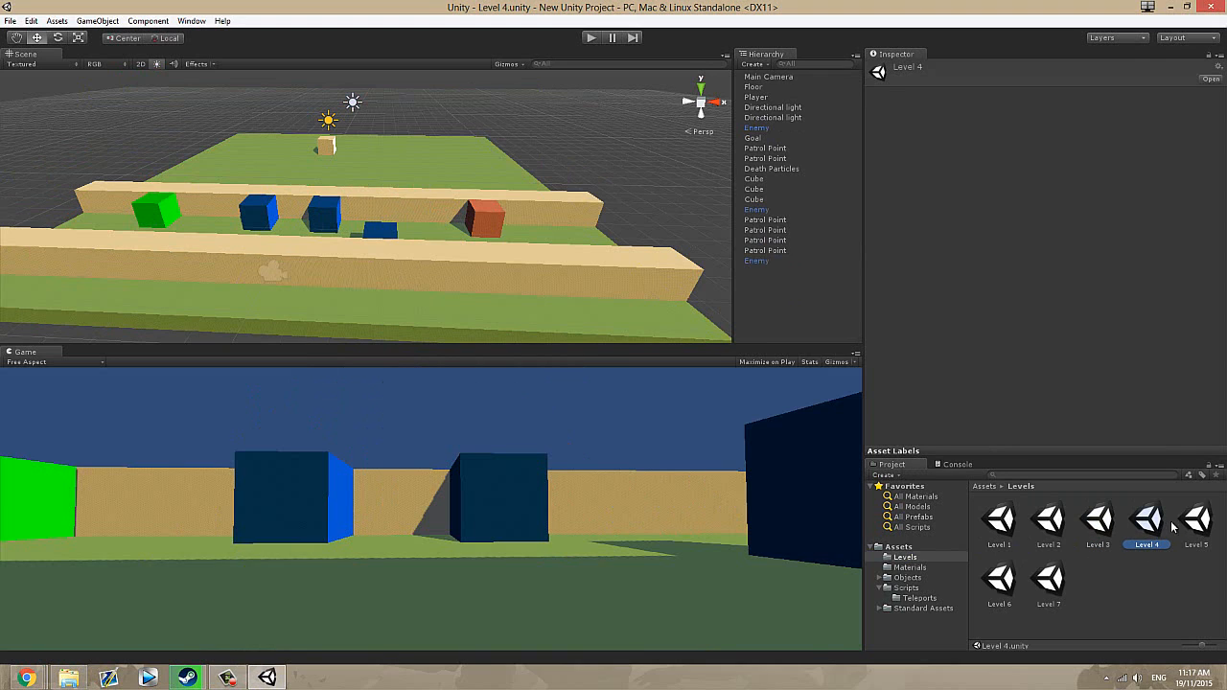
pyautogui.moveTo(1192, 532)
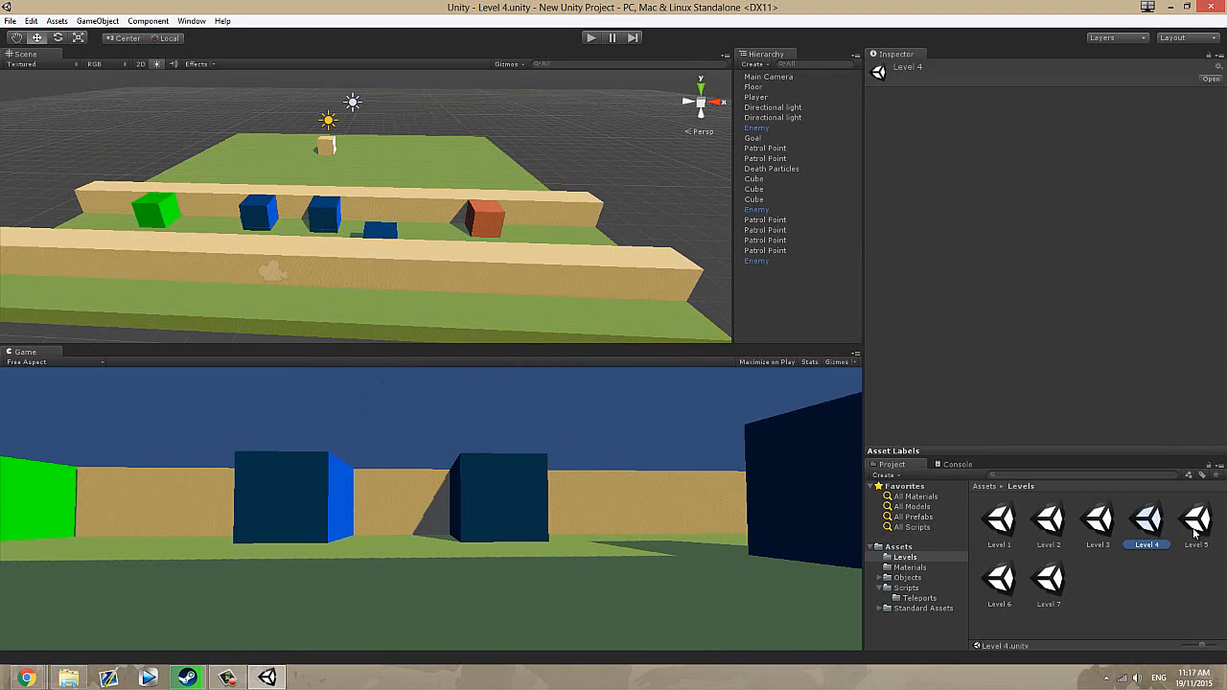
pyautogui.moveTo(604, 540)
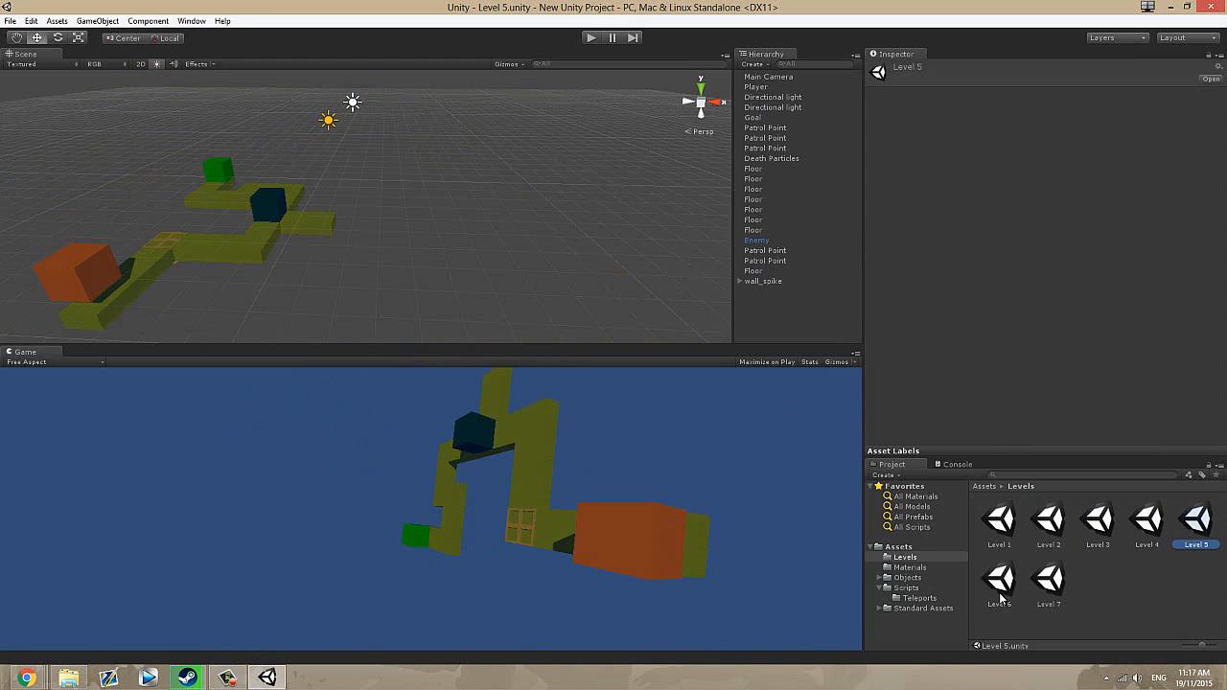
# - Return to the Level 7 scene with its three platform tiers
pyautogui.doubleClick(1048, 582)
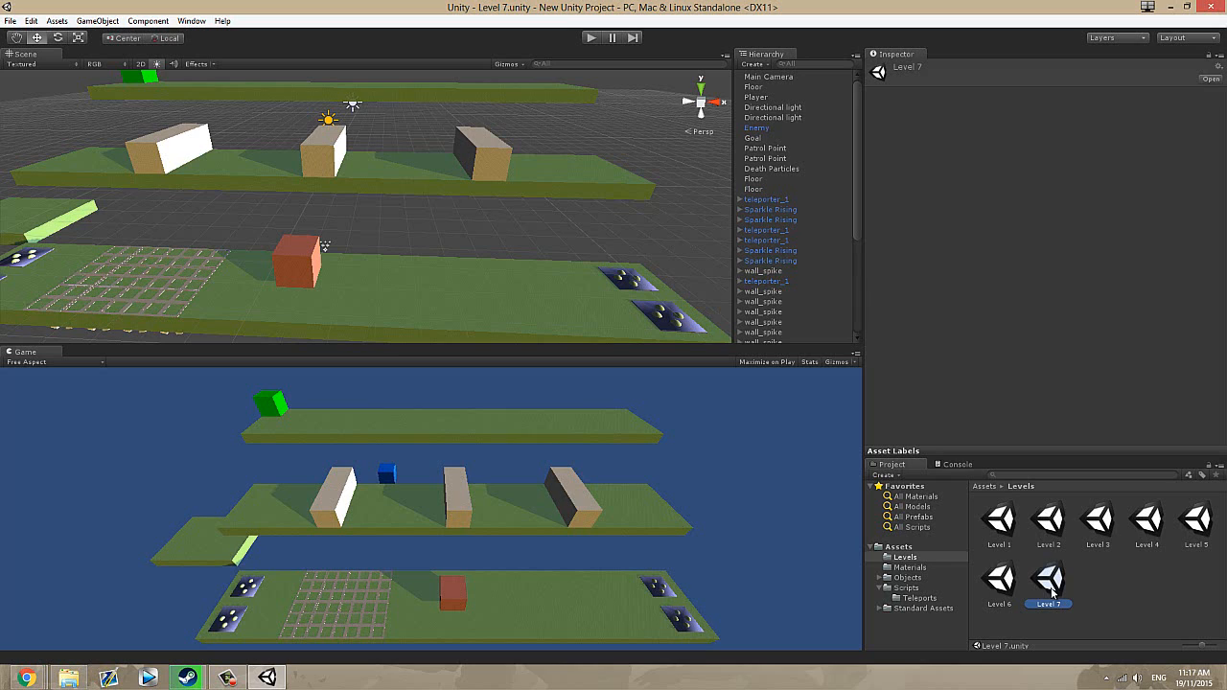
# - Load the Level 1 scene, the pink-walled maze on a brown floor
pyautogui.doubleClick(999, 517)
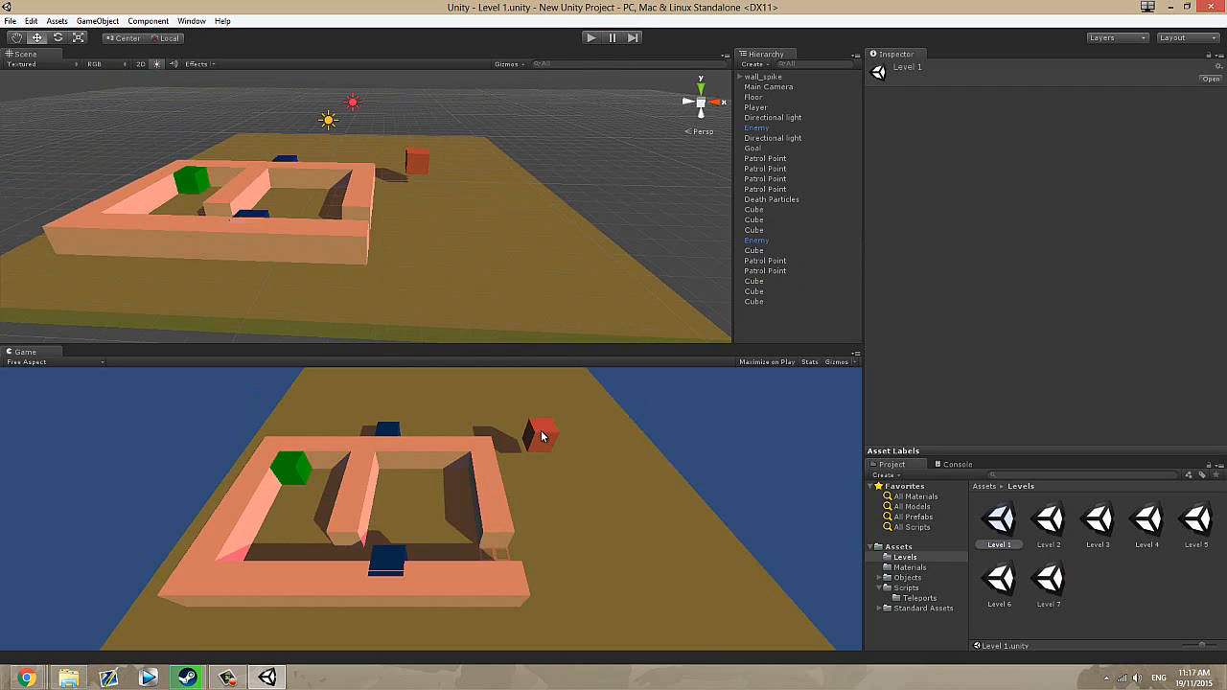
pyautogui.moveTo(456, 575)
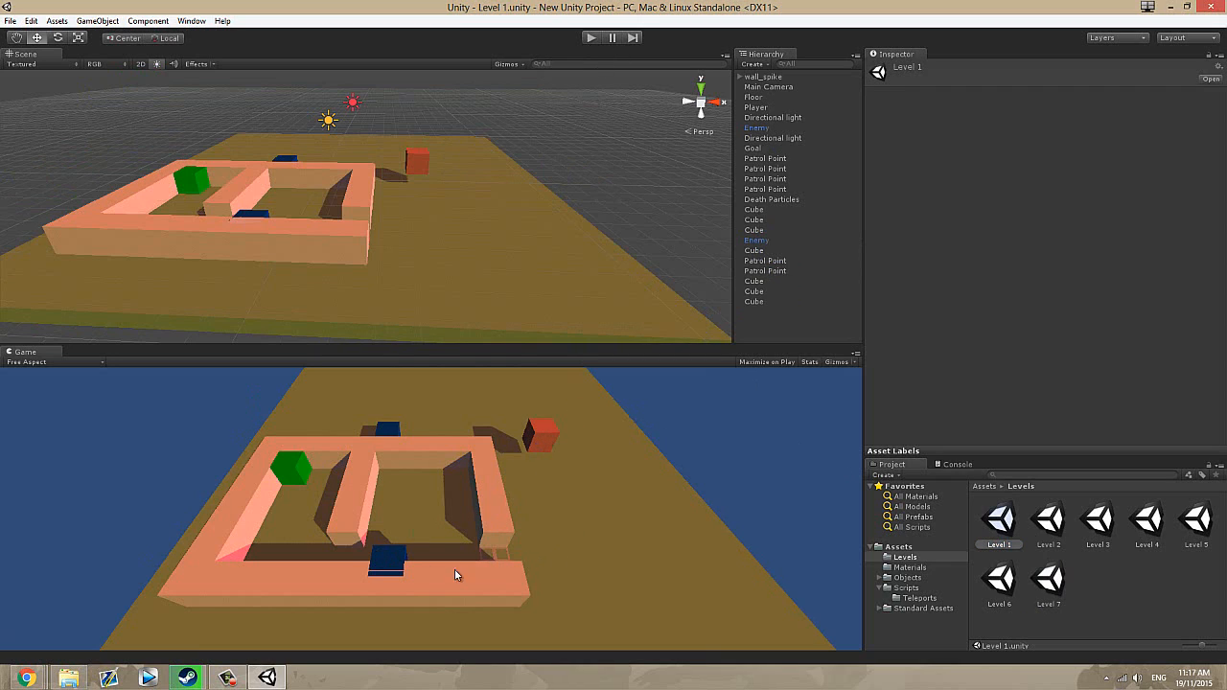
pyautogui.moveTo(476, 537)
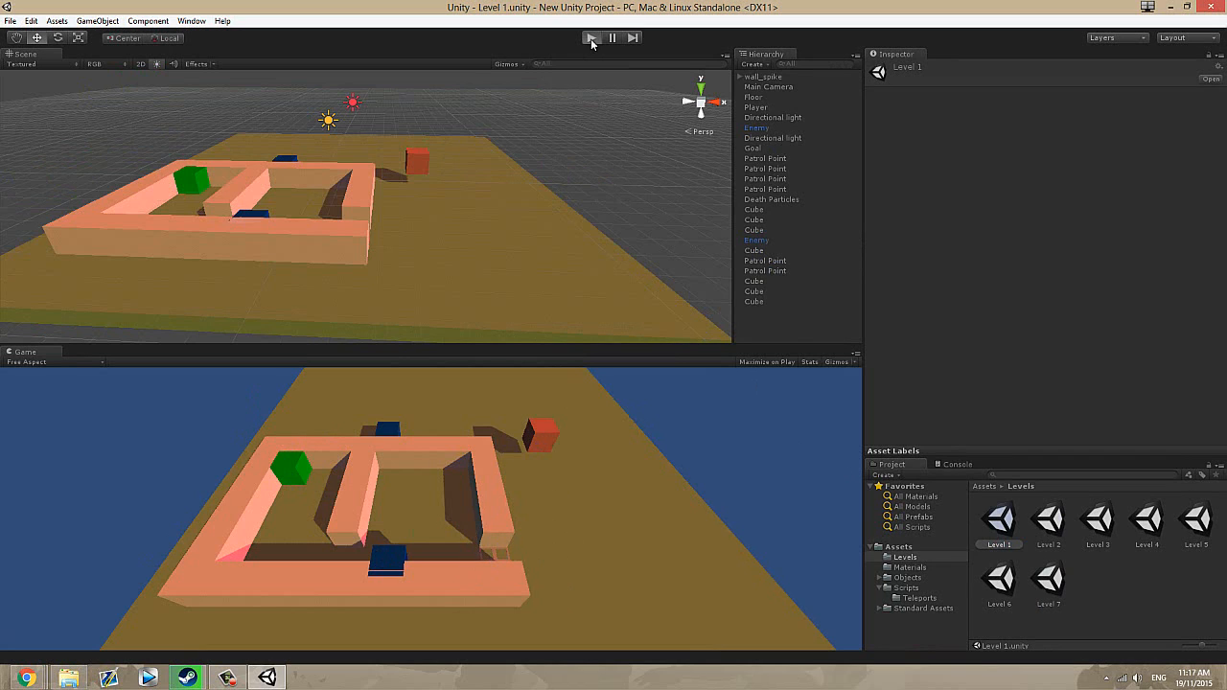
# - Run Level 1 in Play mode, steer the blue cube through the maze, then stop the test
pyautogui.click(591, 38)
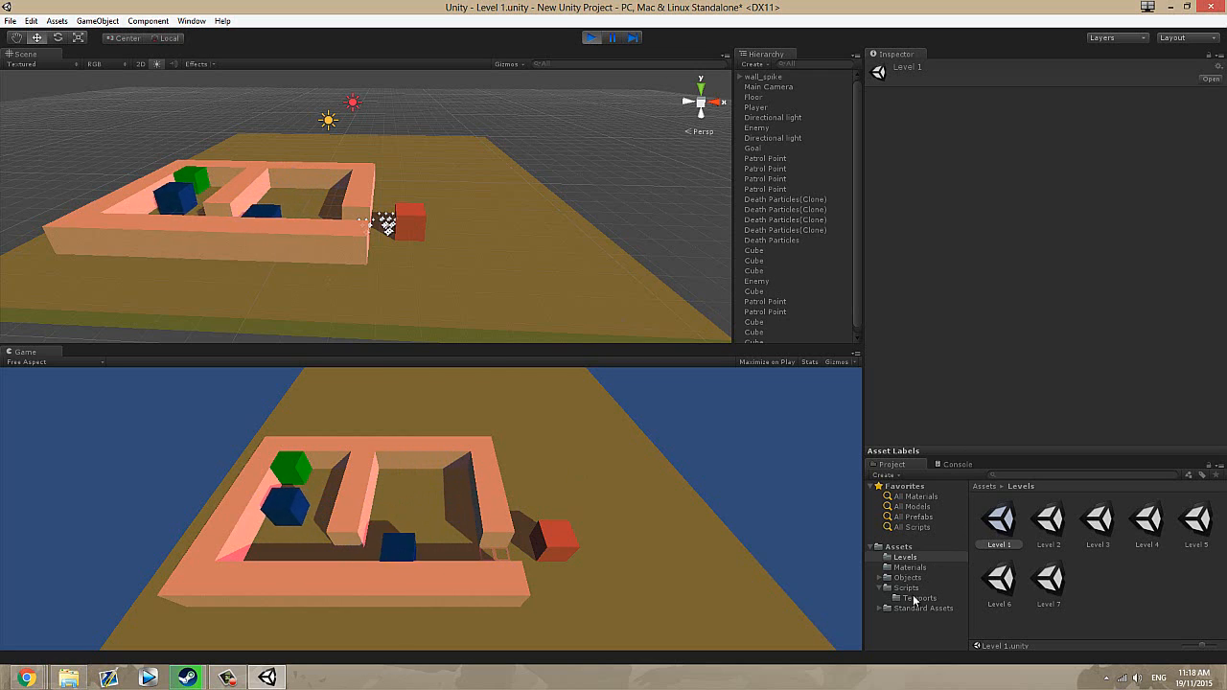
pyautogui.click(906, 586)
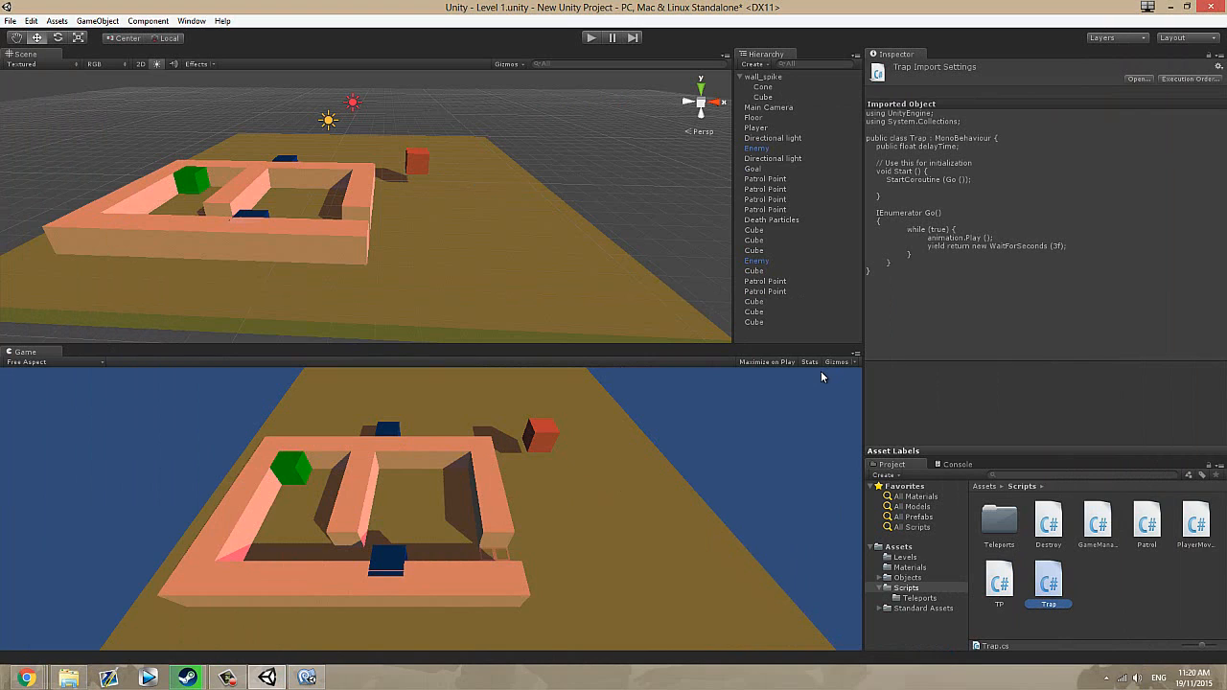
pyautogui.moveTo(1020, 589)
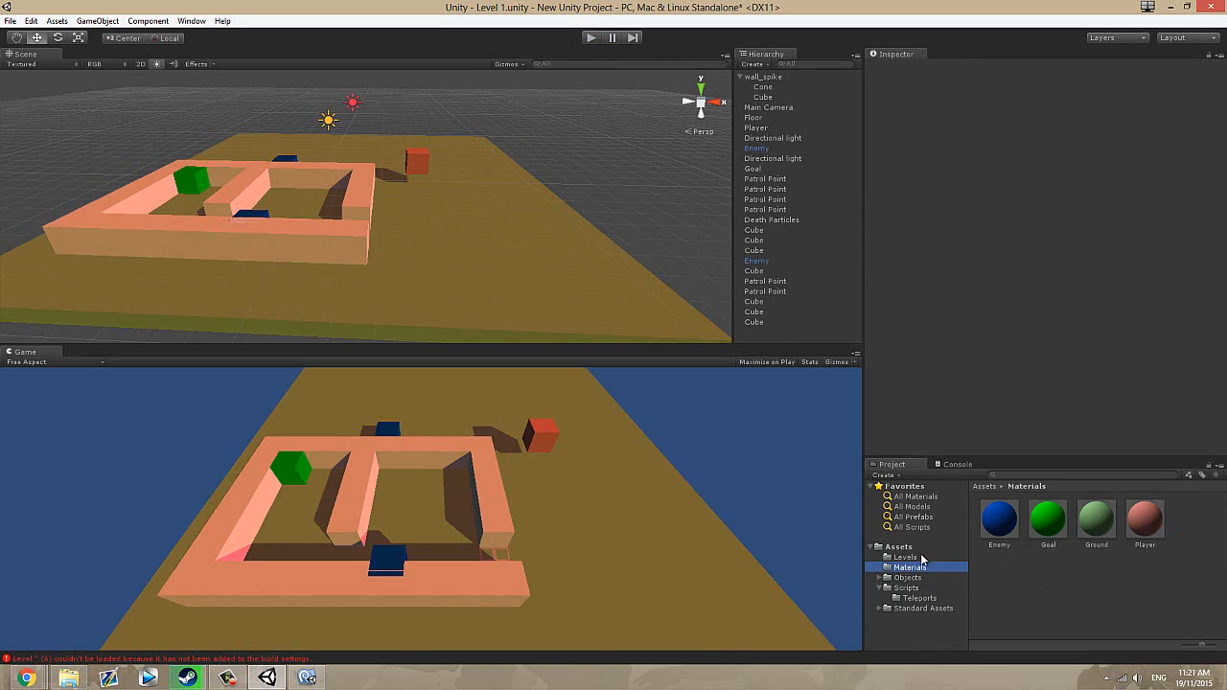
# - Check Level 7's Scenes In Build list in Build Settings, close it and start a play test
pyautogui.doubleClick(1047, 585)
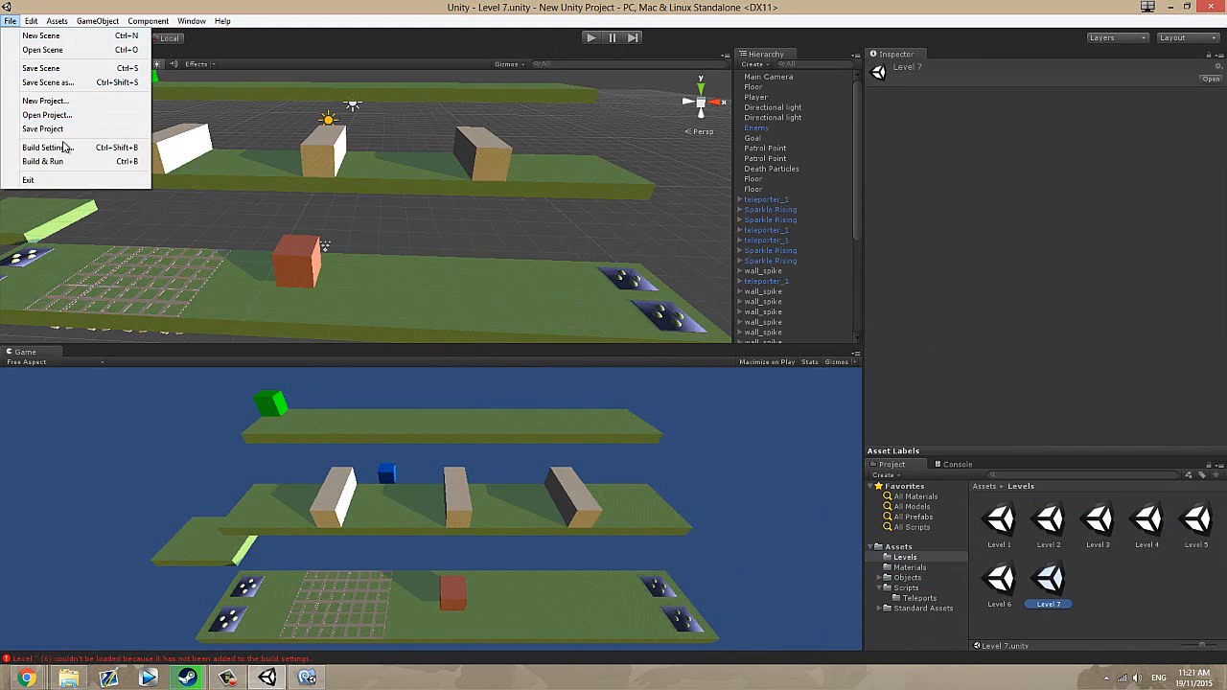
pyautogui.click(46, 146)
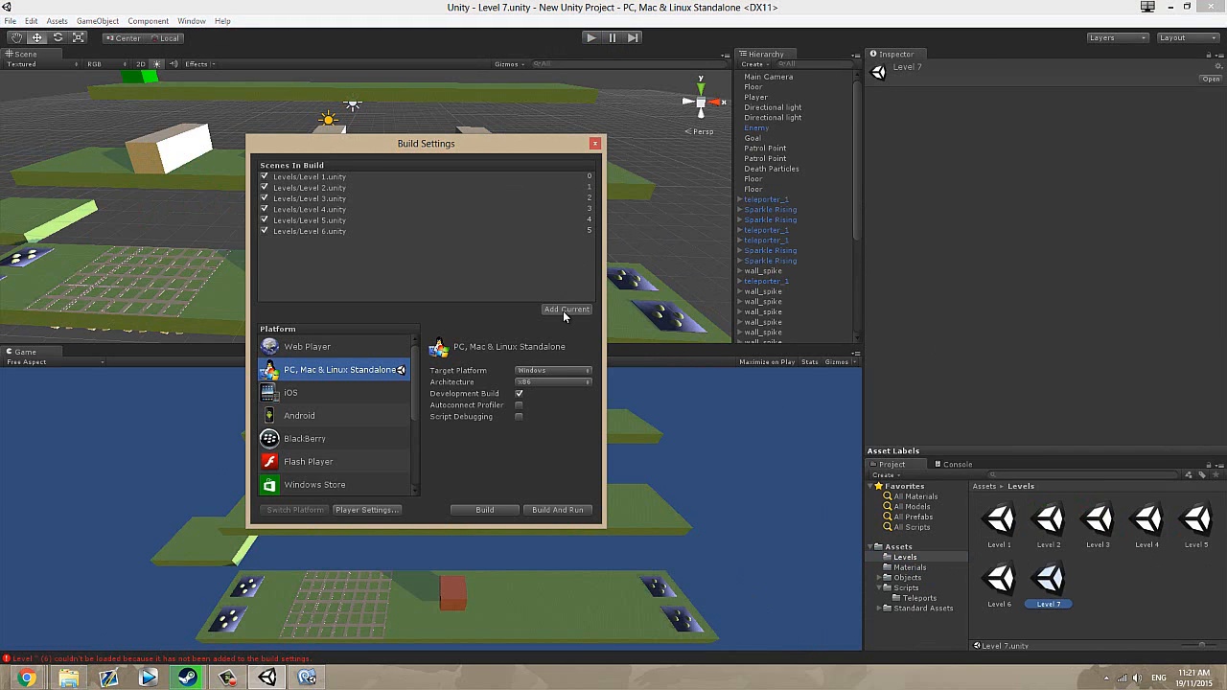
pyautogui.click(595, 142)
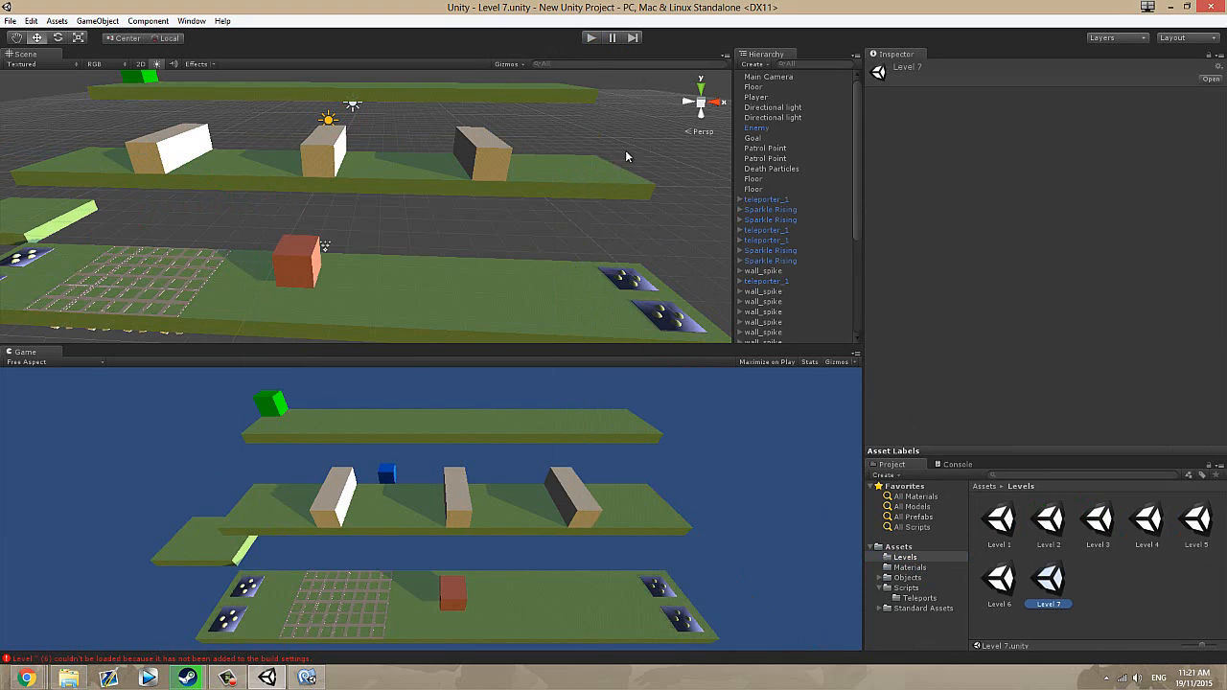
pyautogui.click(1001, 522)
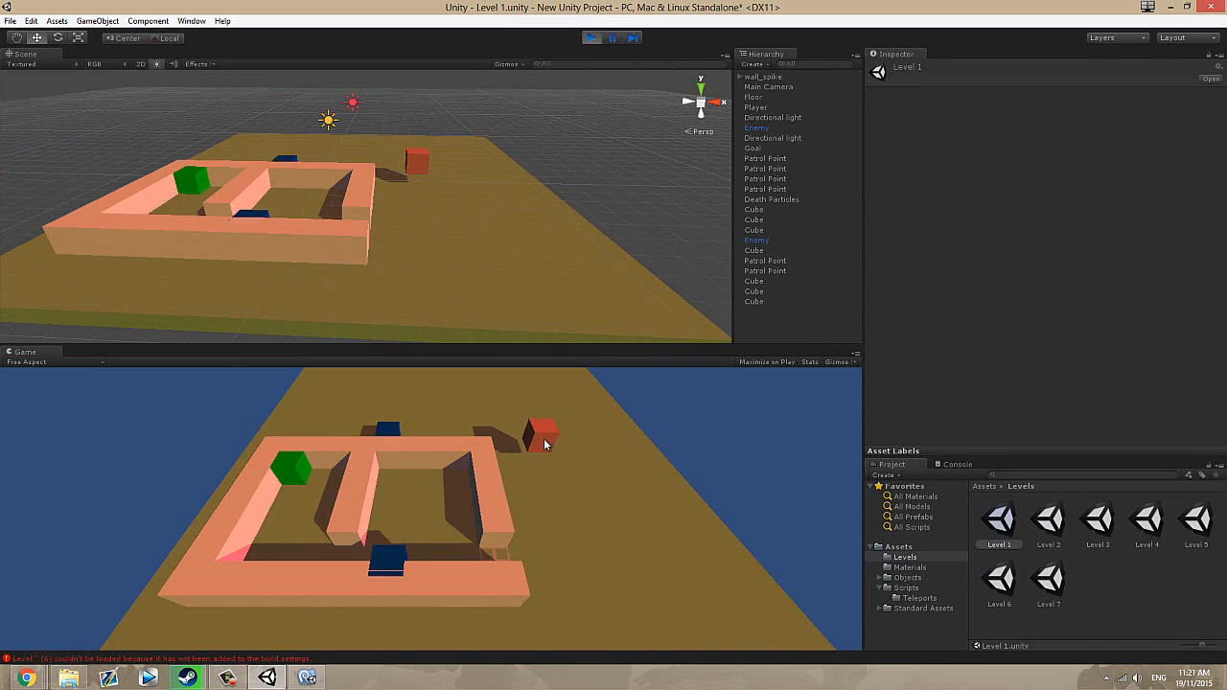
# - Steer the player through the spiral maze and winding yellow path into the spike-trap arena
pyautogui.click(756, 108)
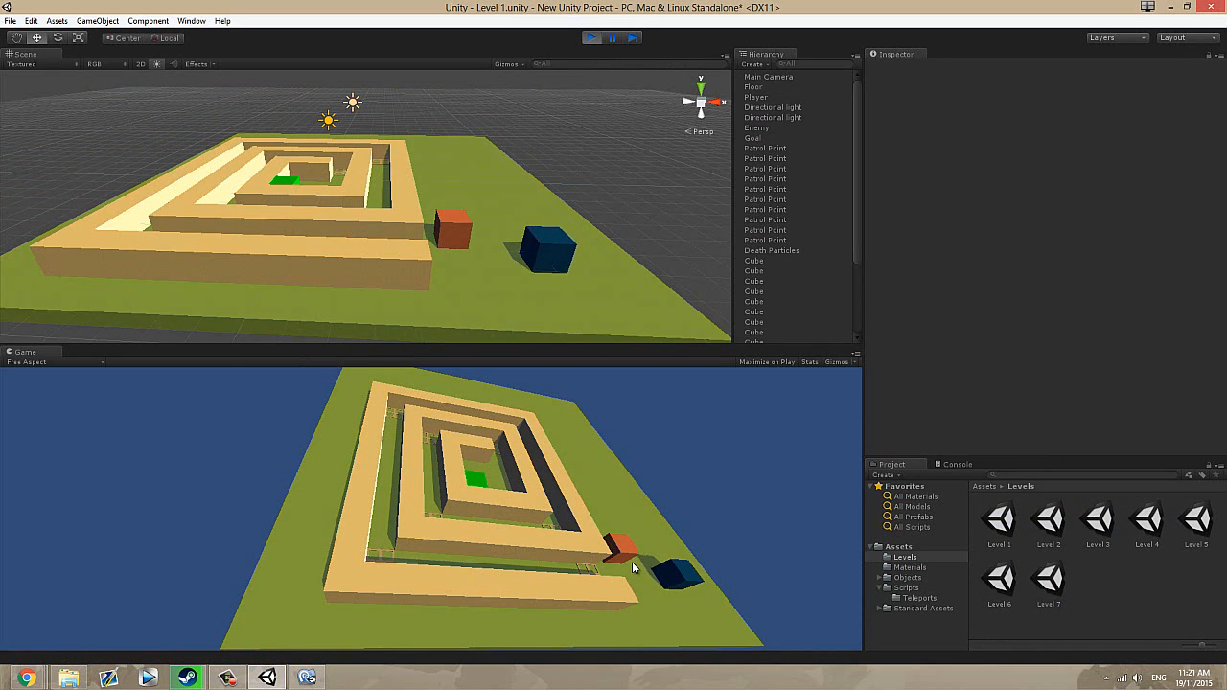
pyautogui.click(756, 96)
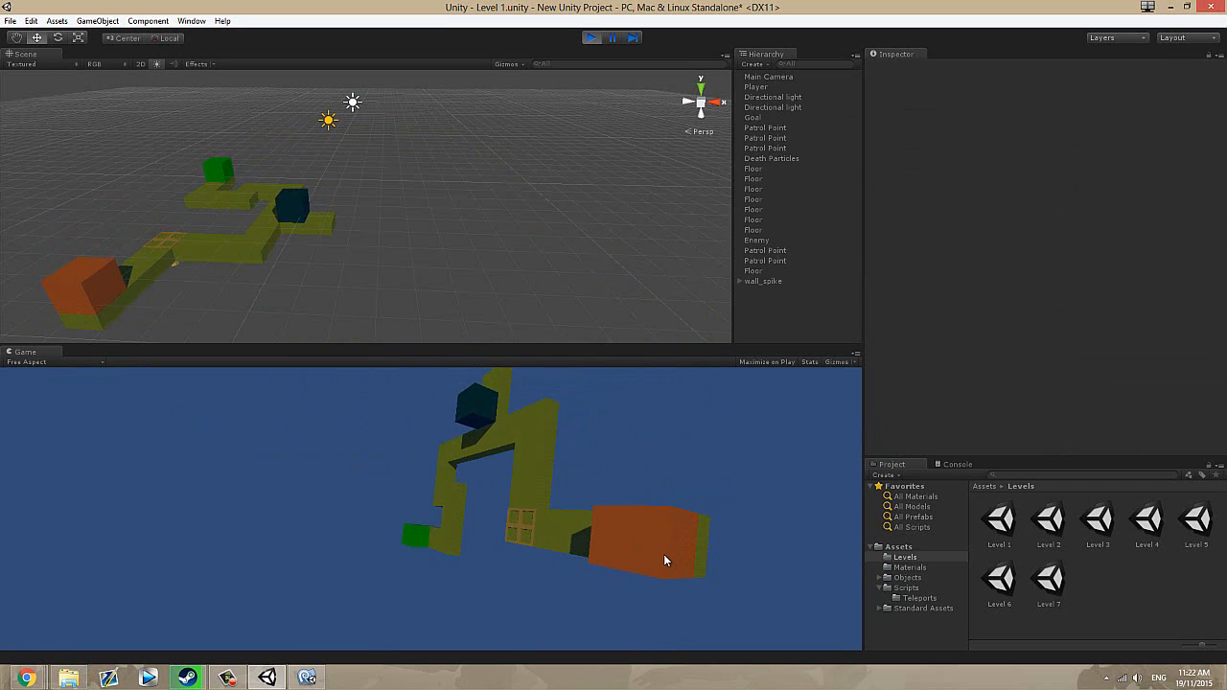
pyautogui.click(755, 86)
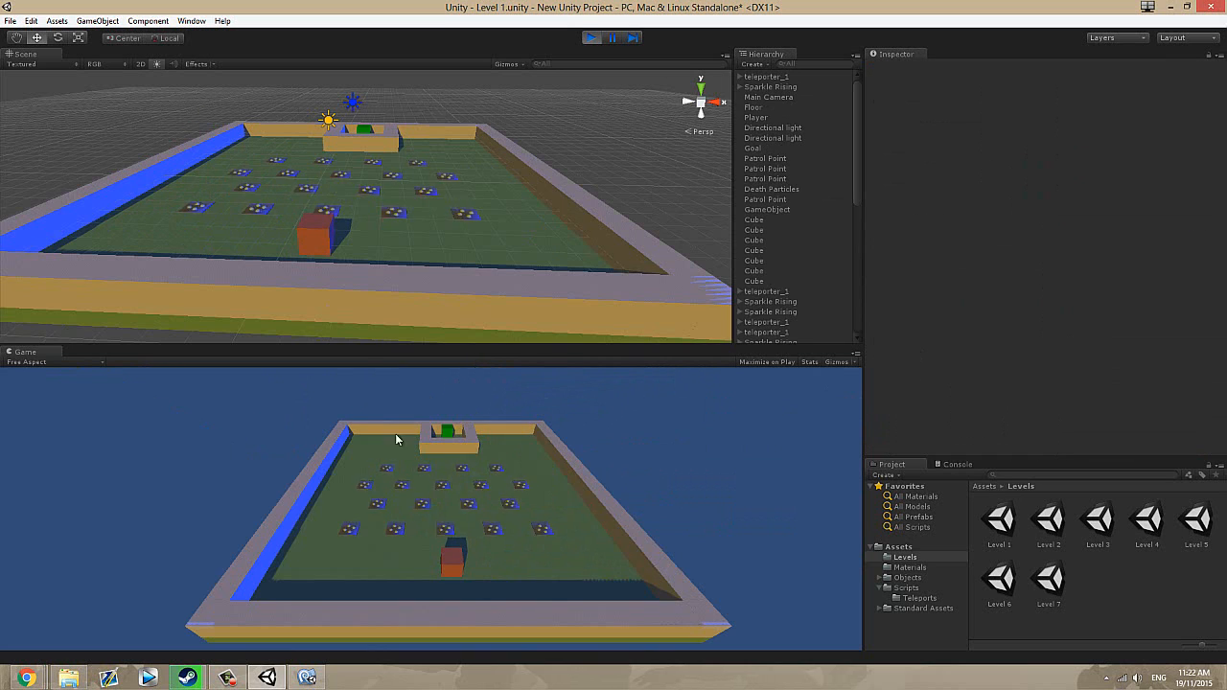
# - Clear the spike-trap arena so the final three-tier platform level loads
pyautogui.click(316, 230)
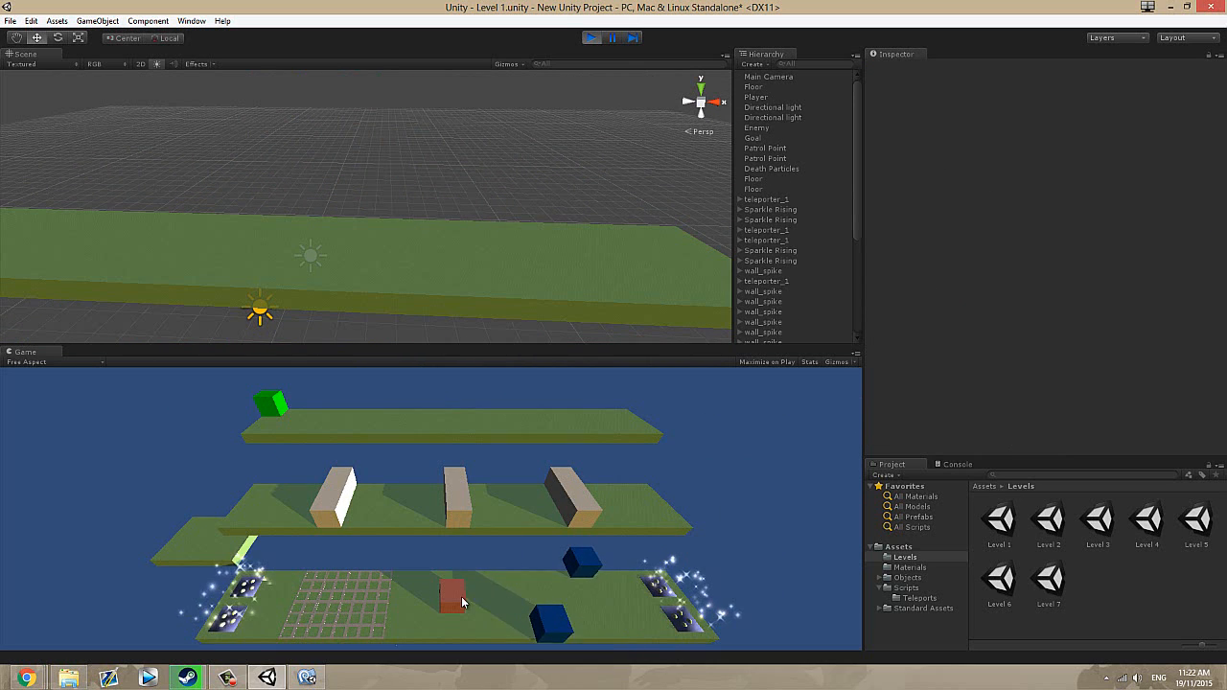
pyautogui.moveTo(533, 374)
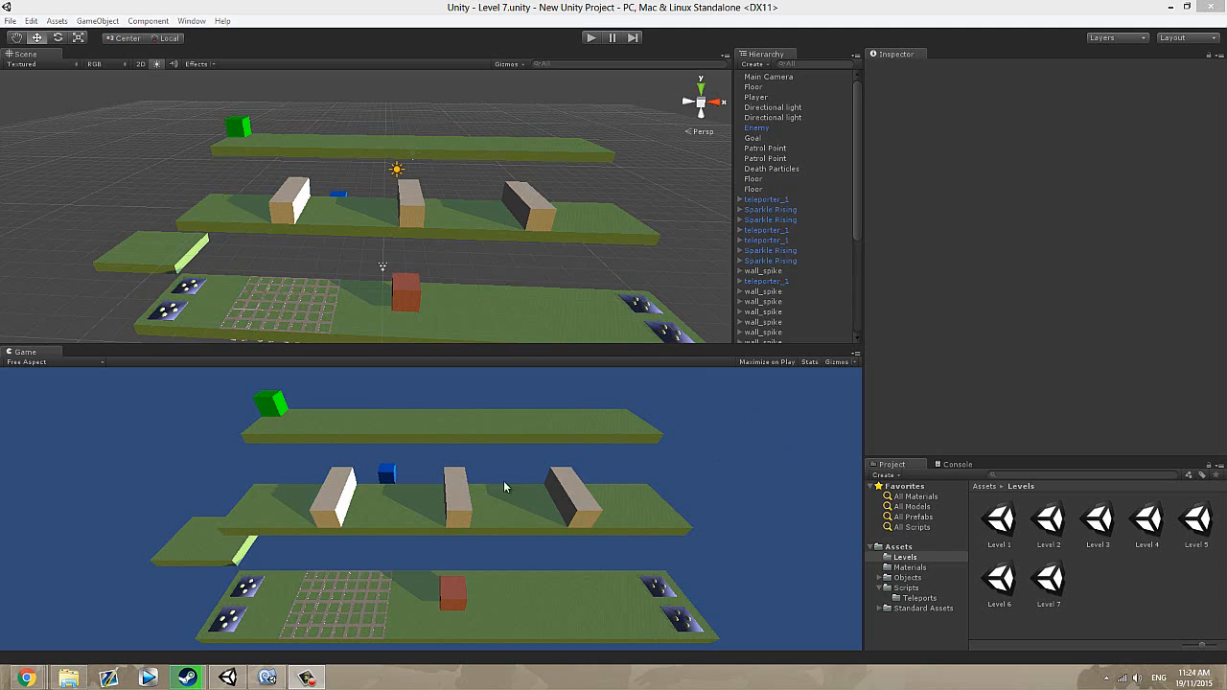
pyautogui.moveTo(678, 587)
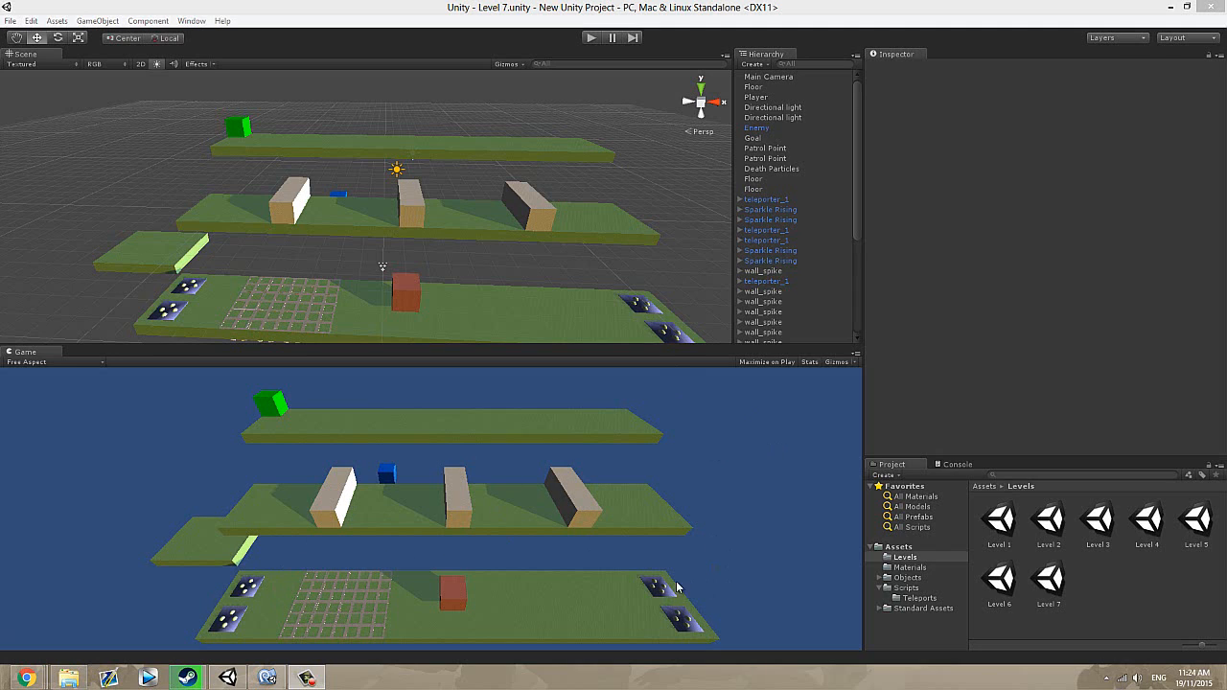
pyautogui.moveTo(207, 585)
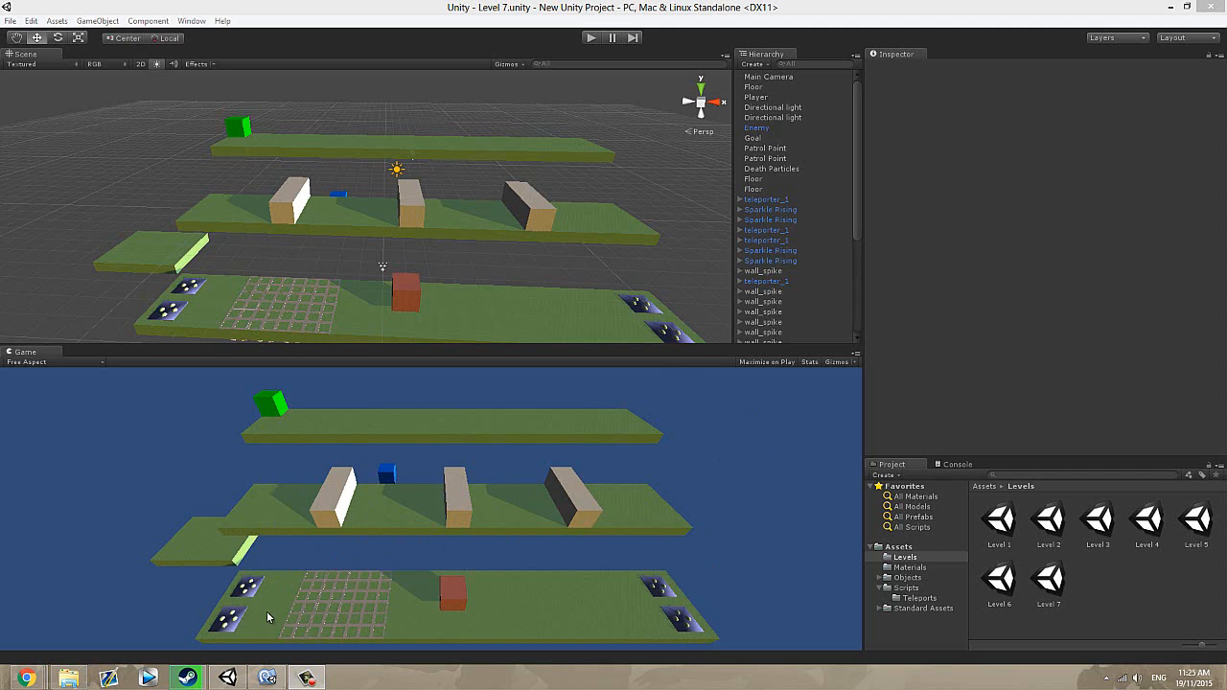
pyautogui.moveTo(307, 397)
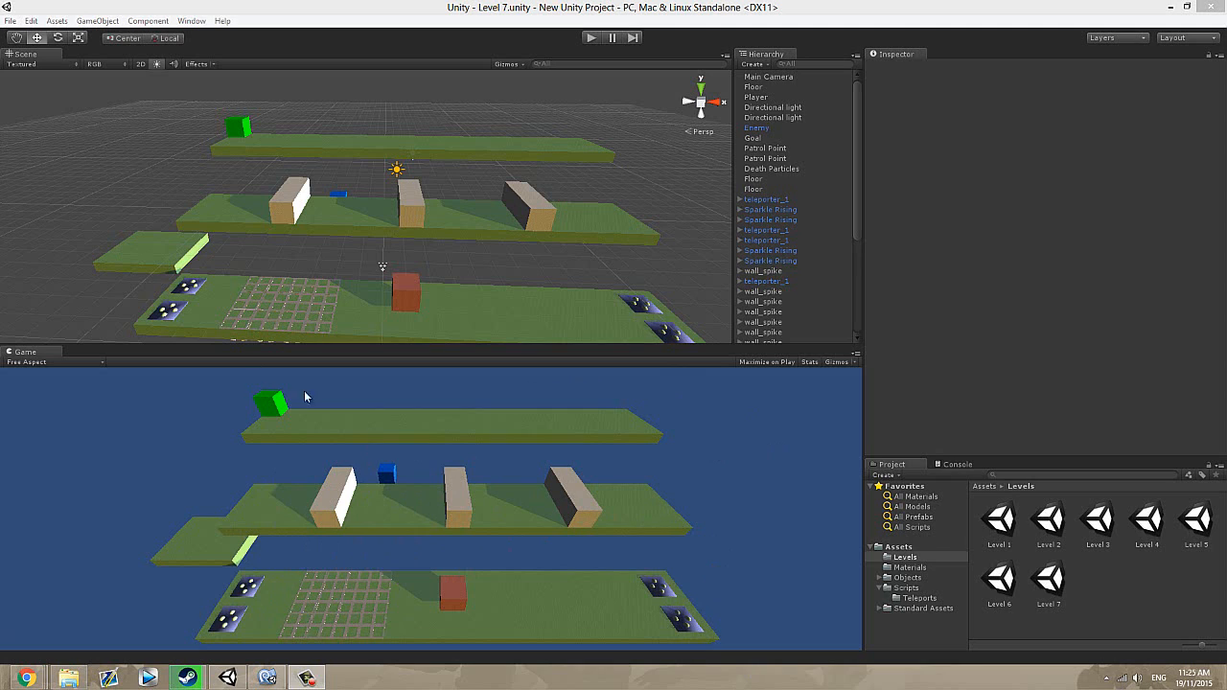
pyautogui.moveTo(491, 397)
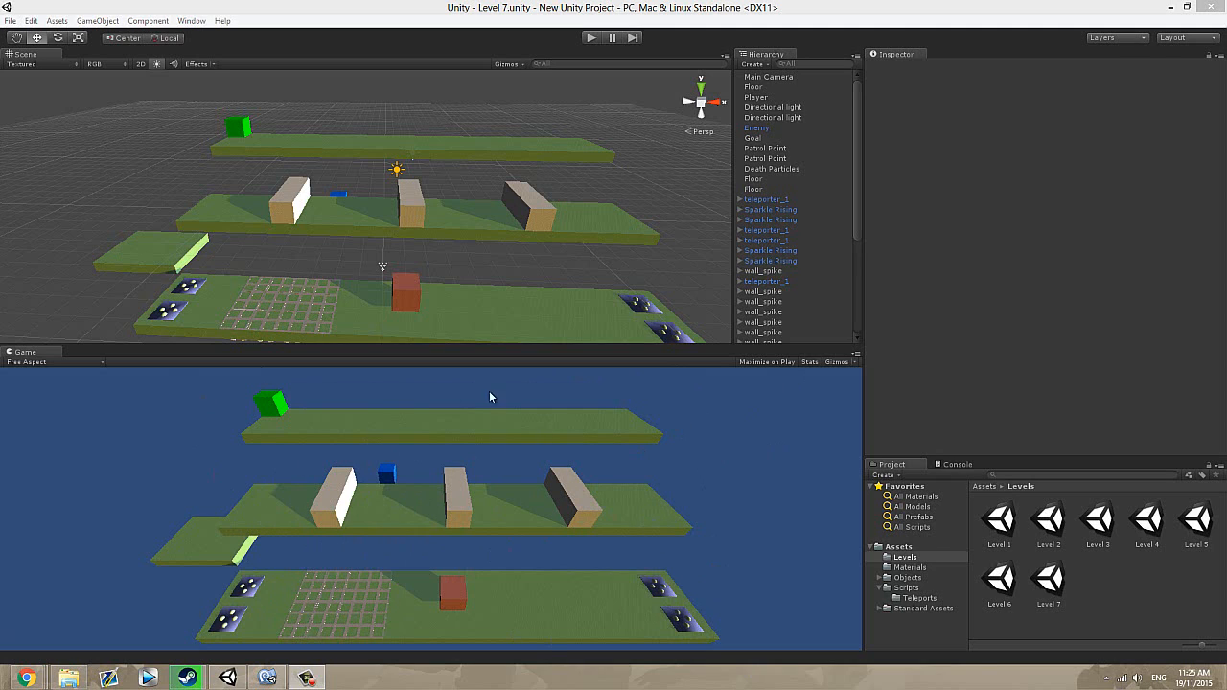
pyautogui.moveTo(801, 466)
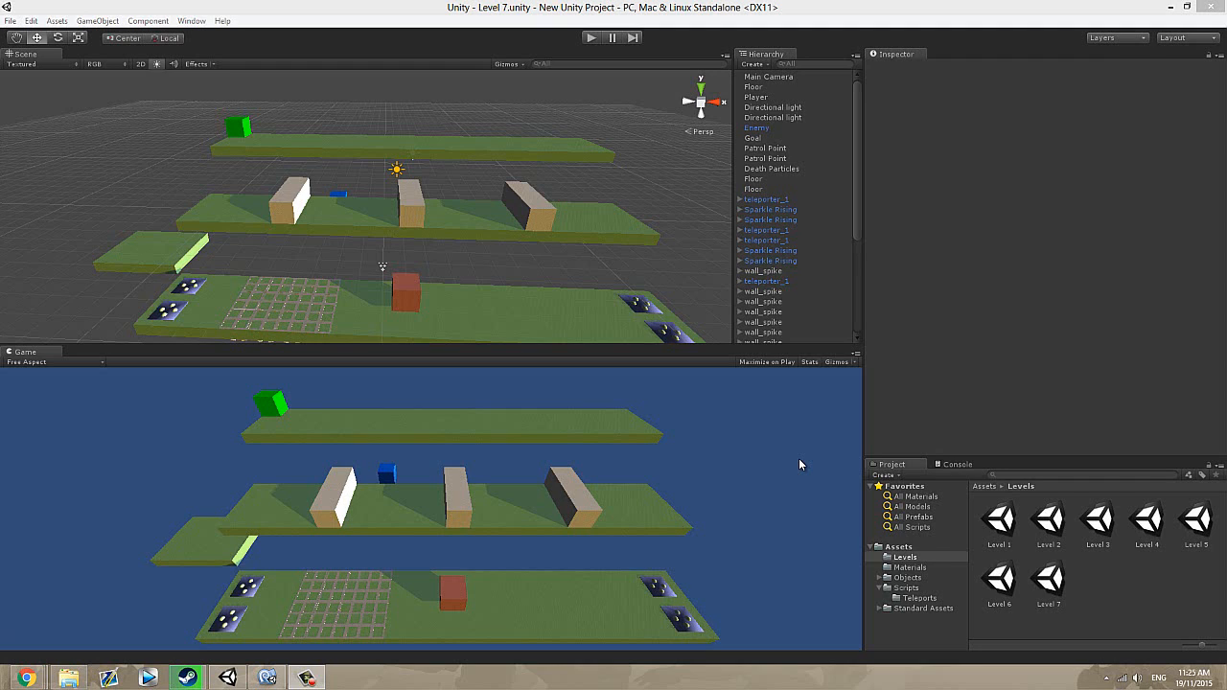
pyautogui.moveTo(401, 498)
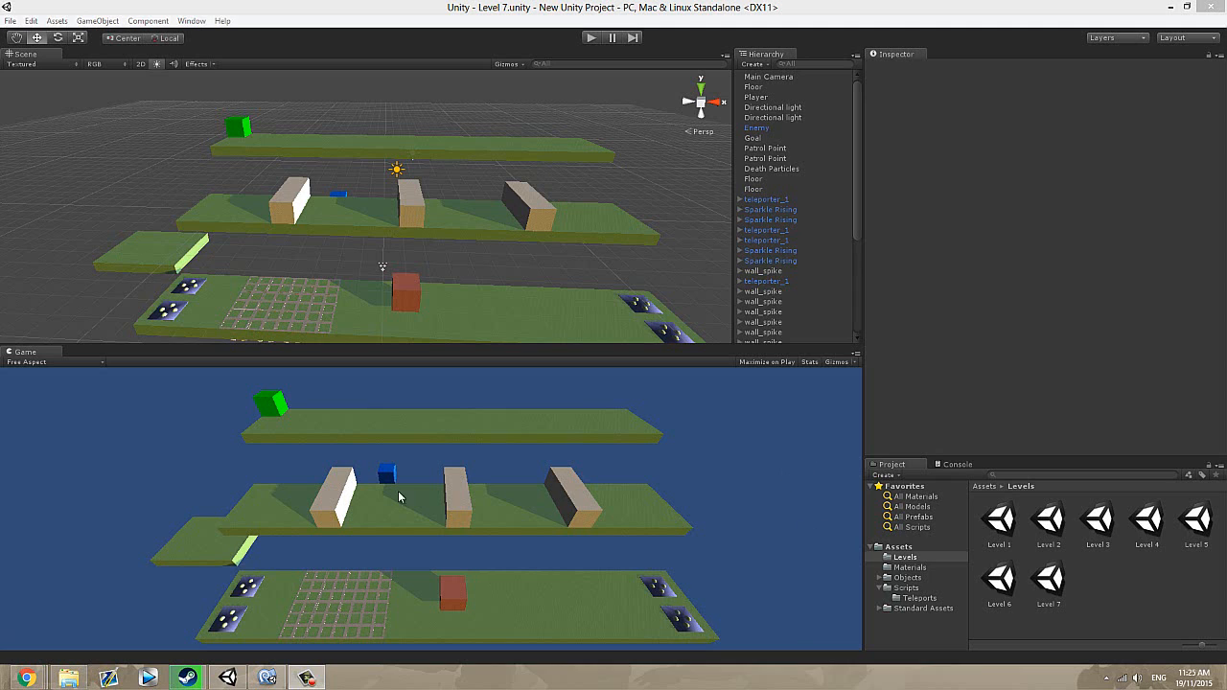
pyautogui.moveTo(680, 626)
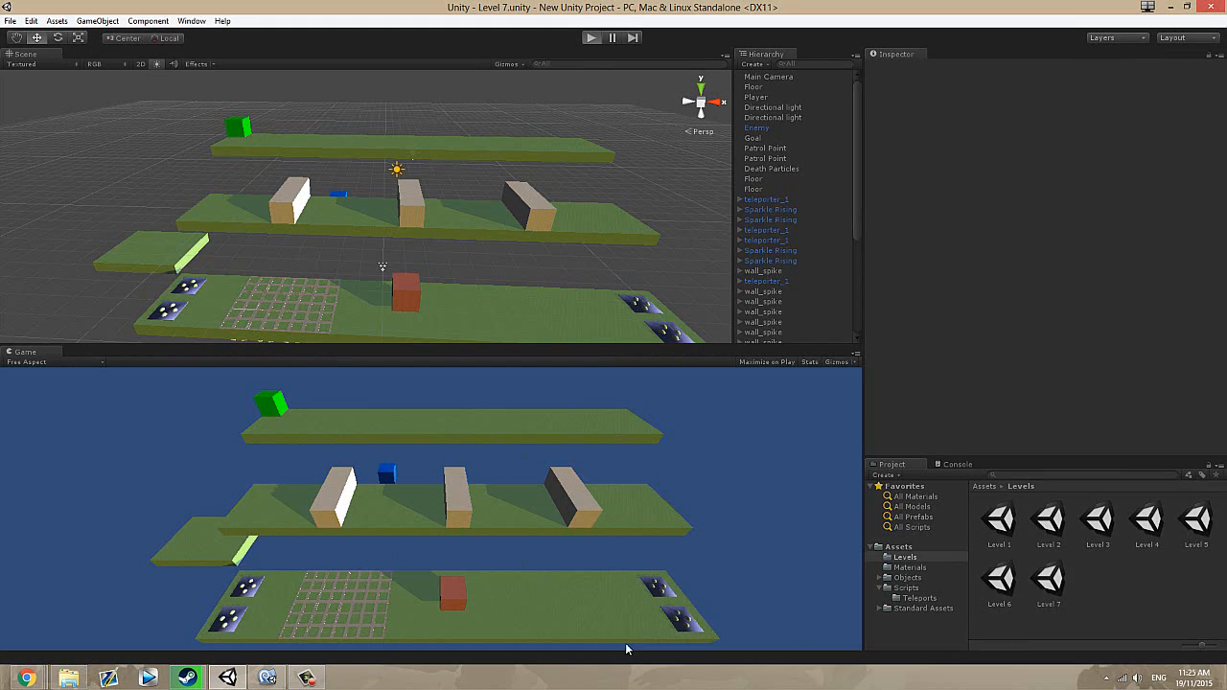
# - Orbit and zoom the Scene camera for a lower, closer view of Level 7's platforms
pyautogui.click(591, 38)
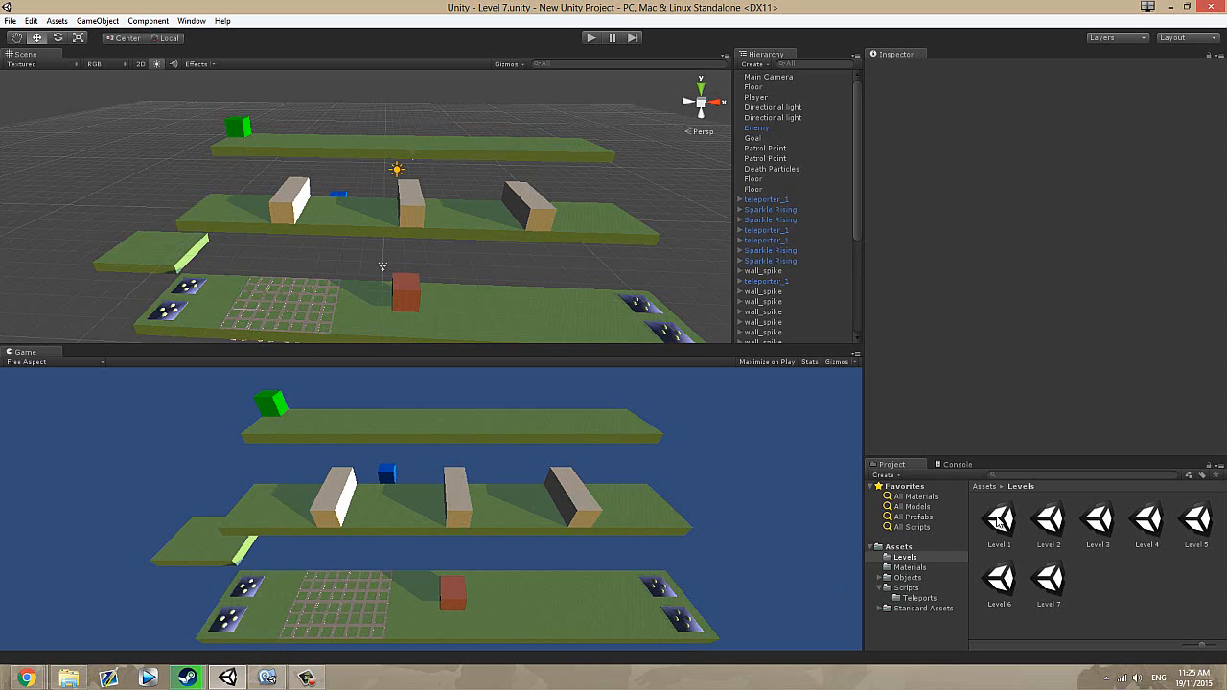
pyautogui.moveTo(737, 490)
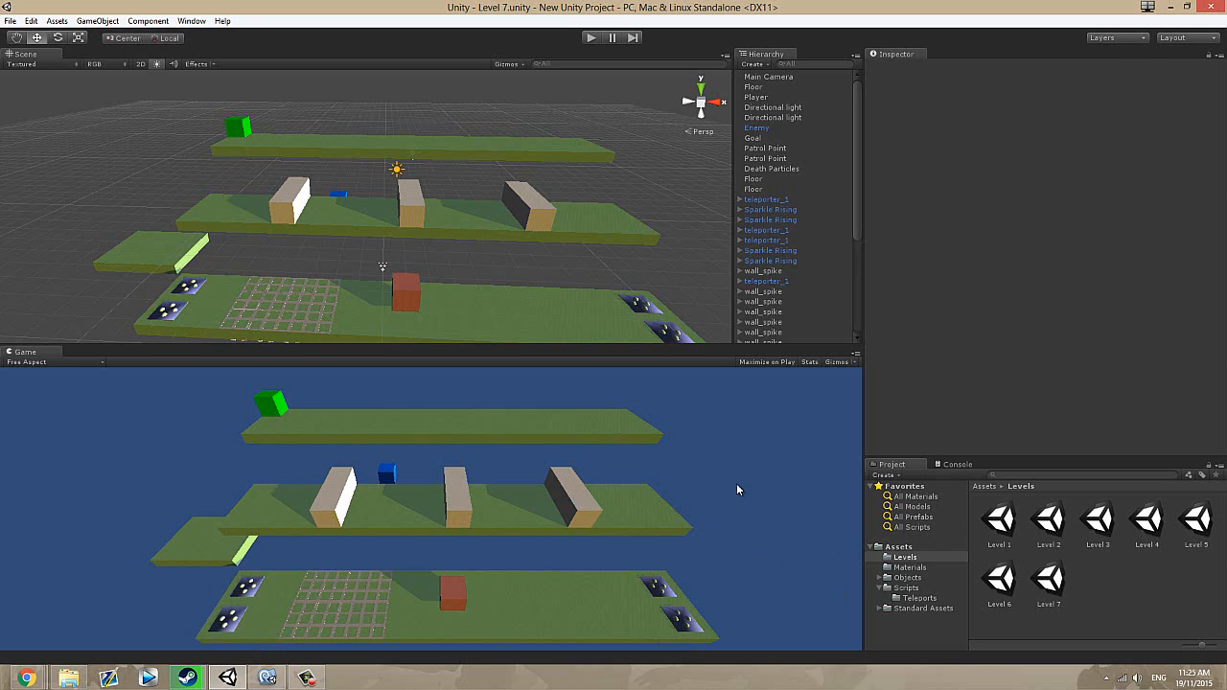
pyautogui.moveTo(678, 540)
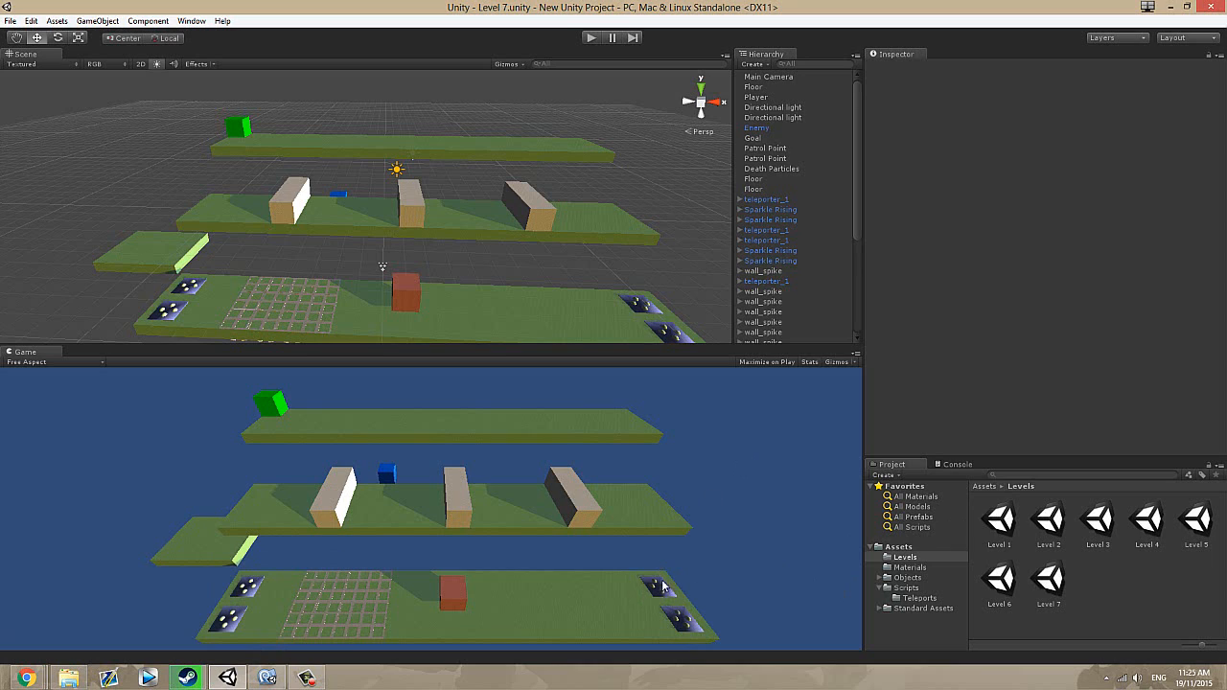
pyautogui.moveTo(727, 510)
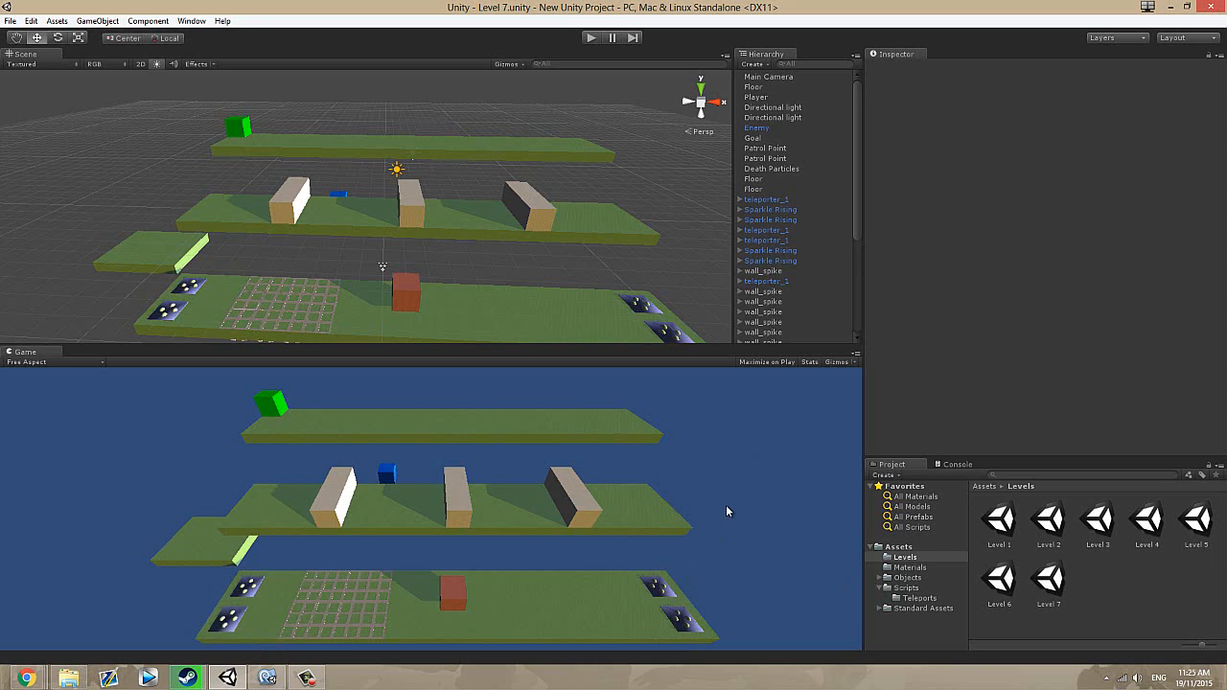
pyautogui.moveTo(727, 512)
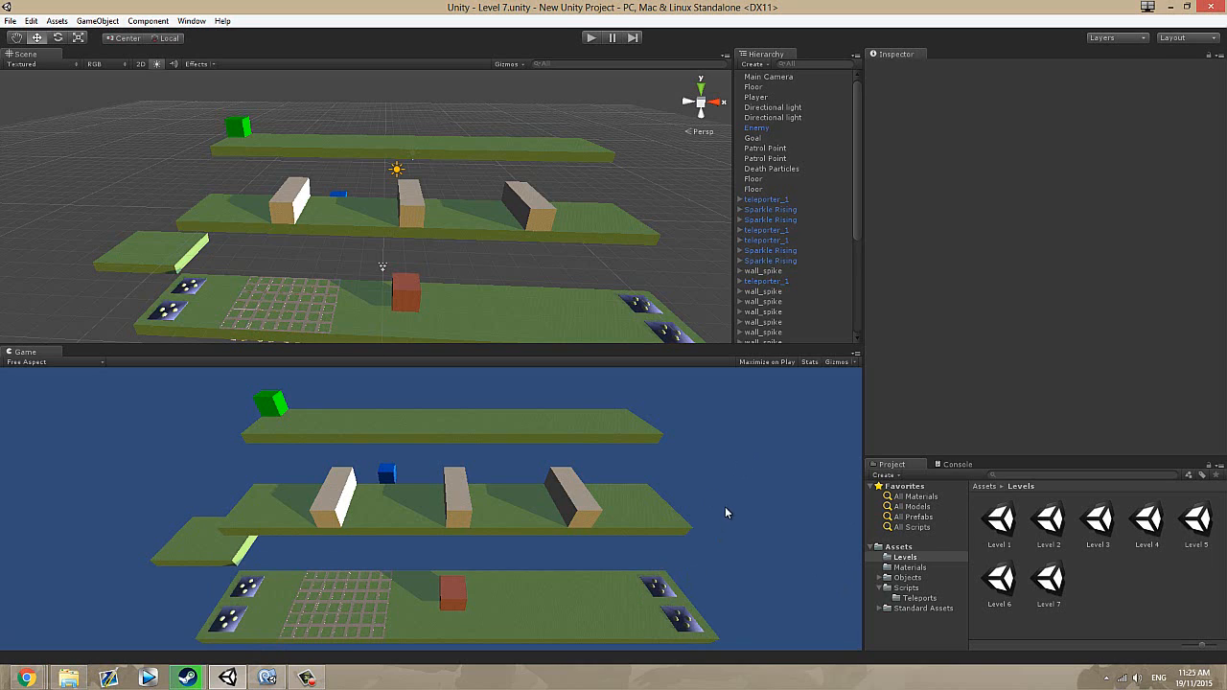
pyautogui.moveTo(709, 525)
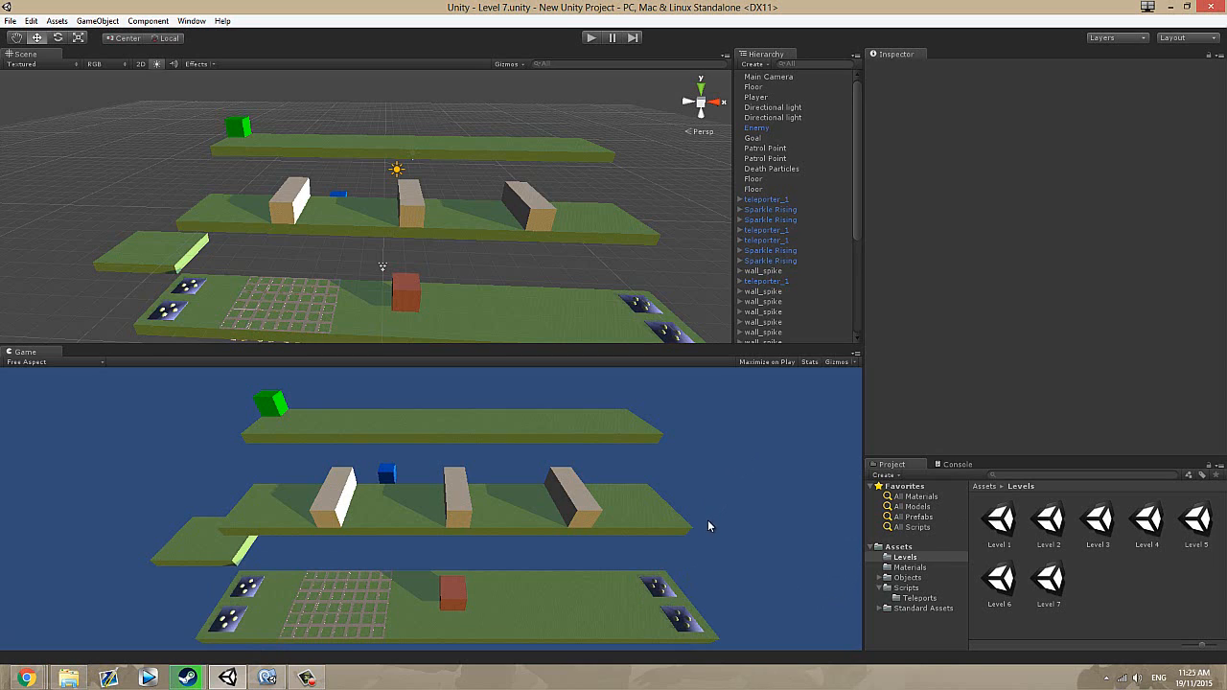
pyautogui.moveTo(713, 521)
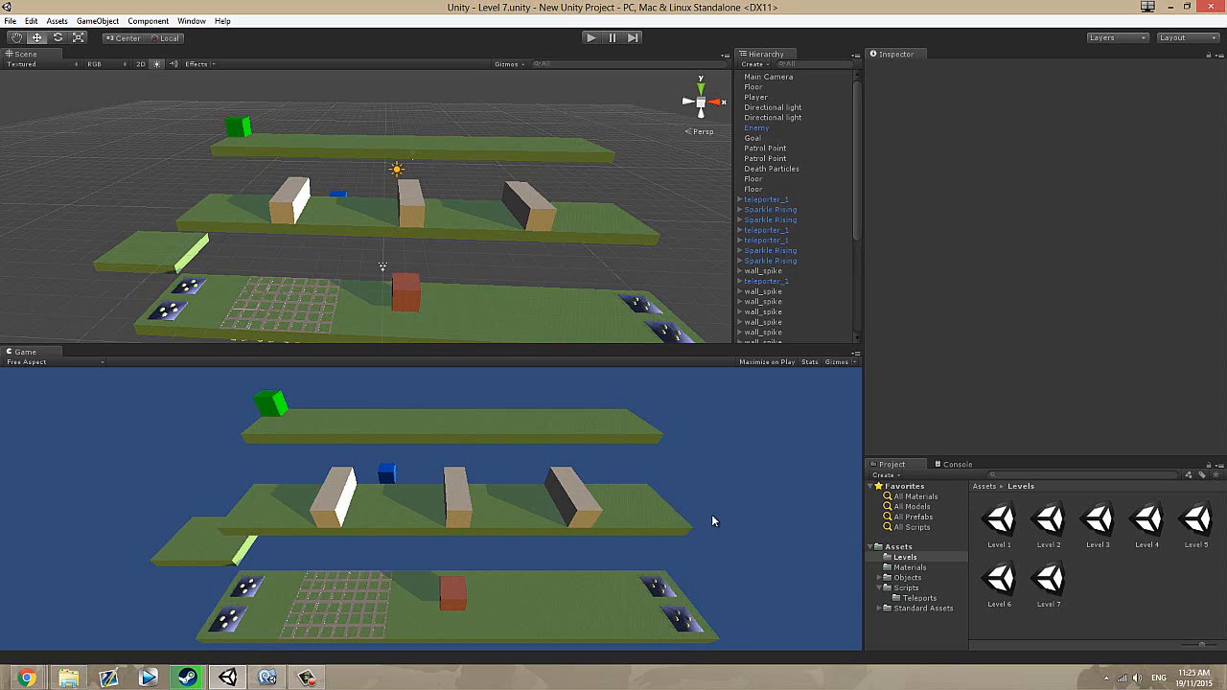
pyautogui.moveTo(403, 380)
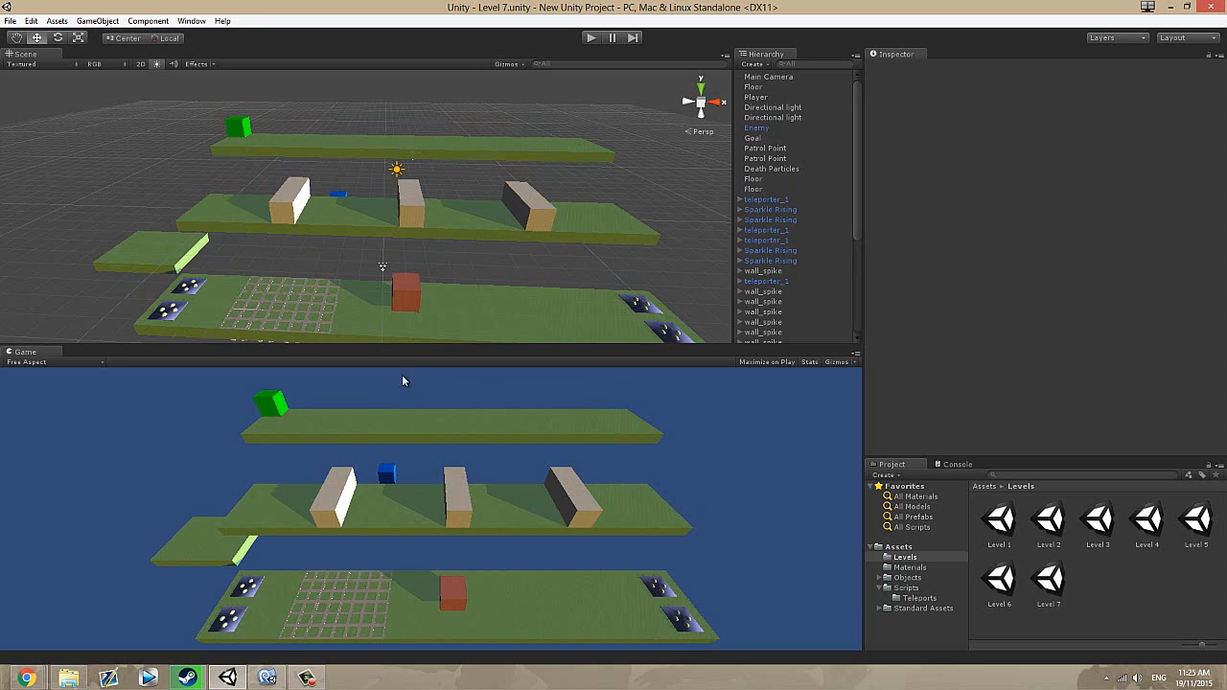
pyautogui.moveTo(579, 397)
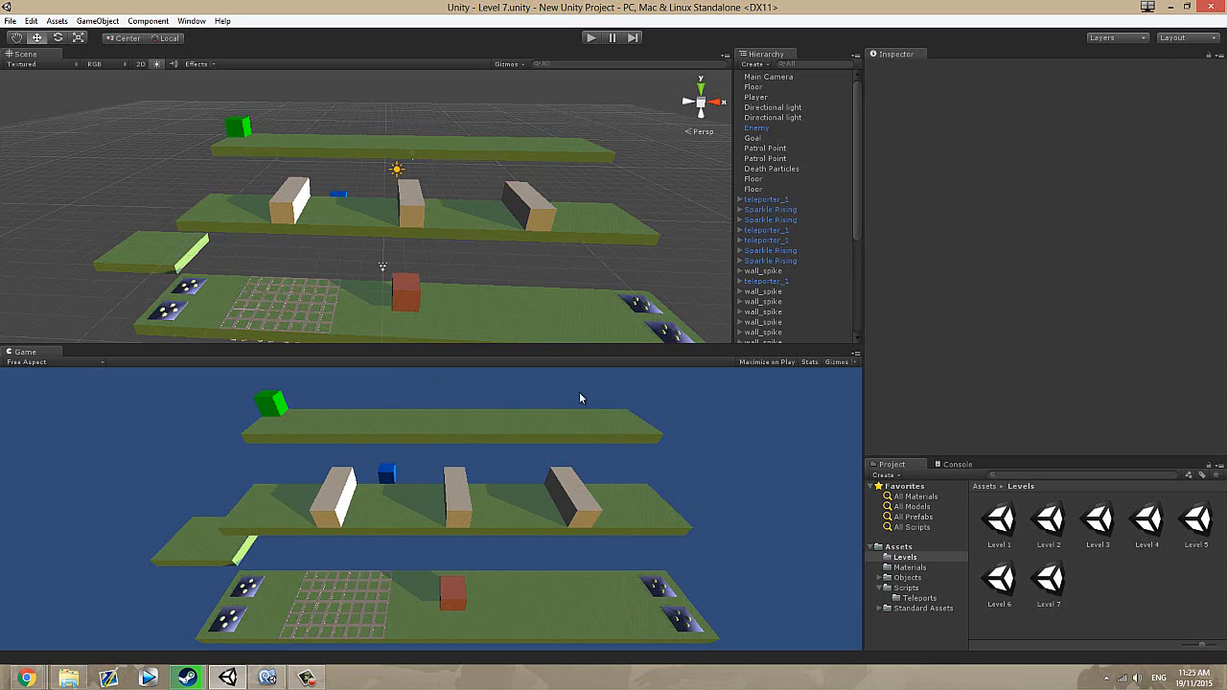
pyautogui.moveTo(457, 411)
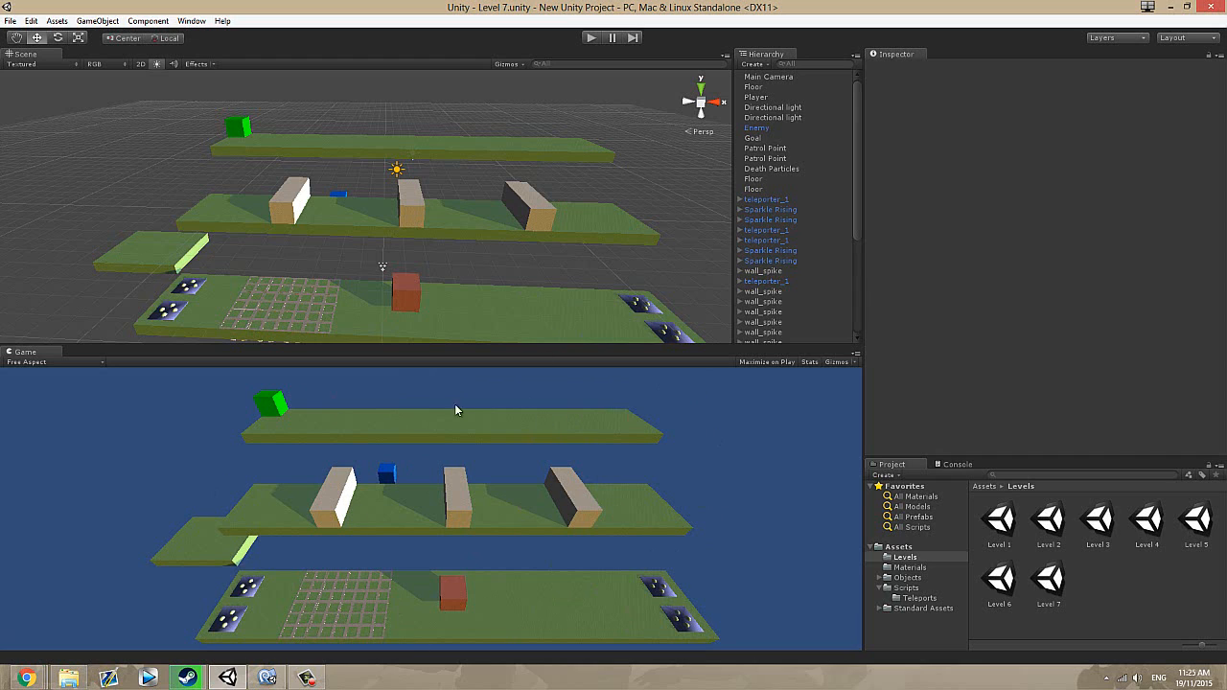
pyautogui.moveTo(548, 487)
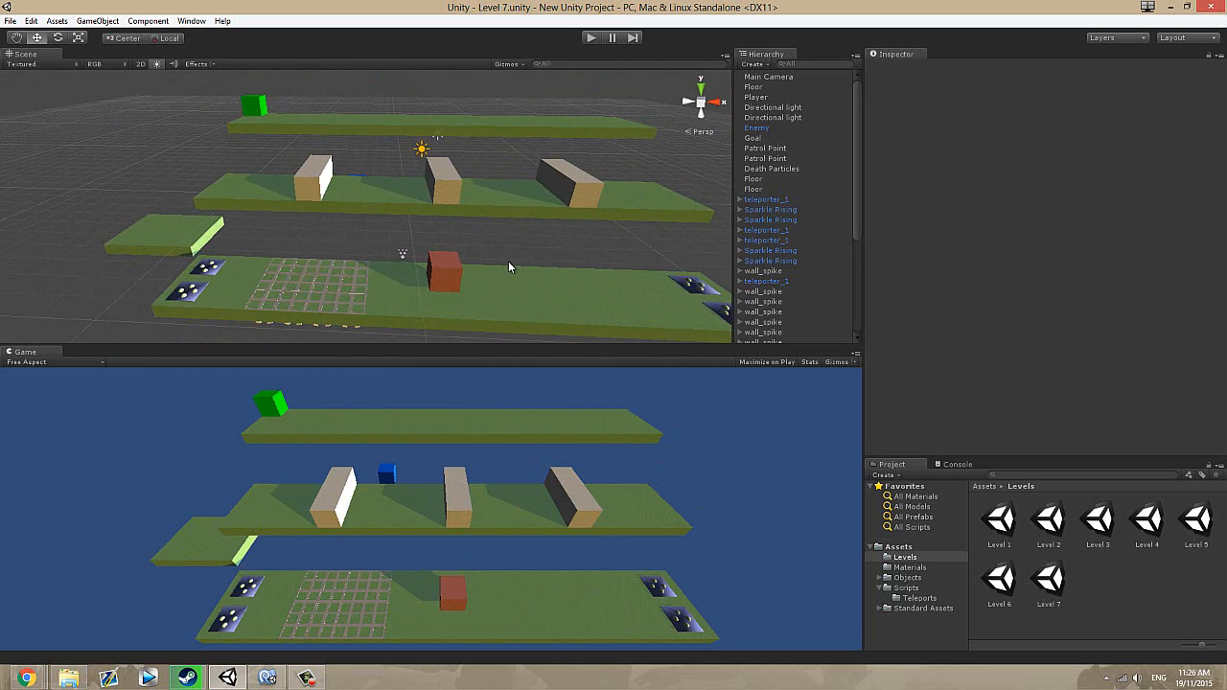
pyautogui.moveTo(475, 247)
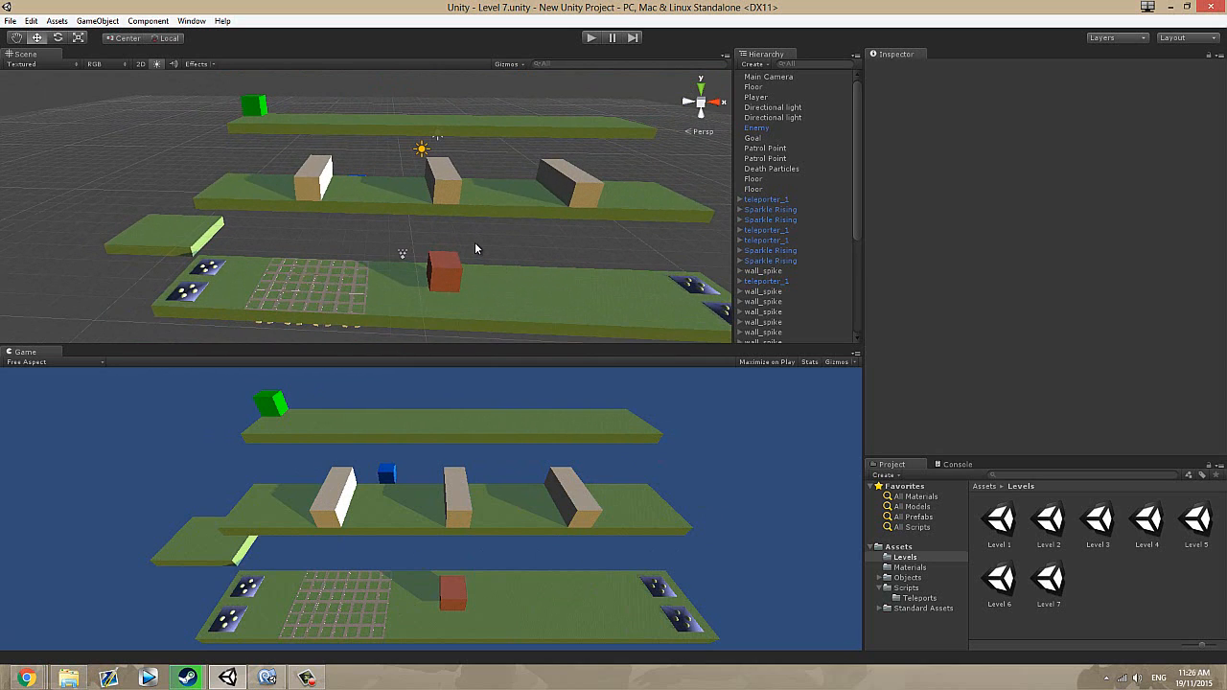